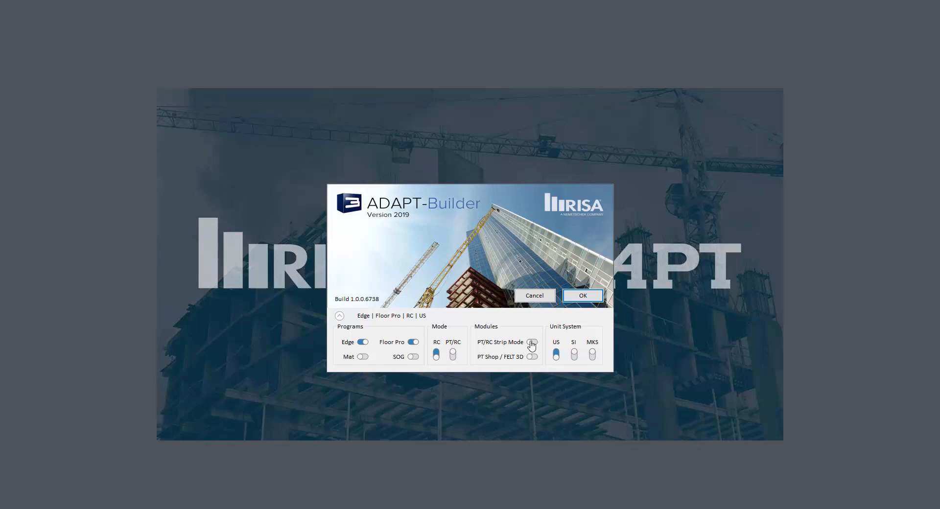
Start a new model with PT/RC Strip Mode enabled in the startup dialog.
left_click(531, 343)
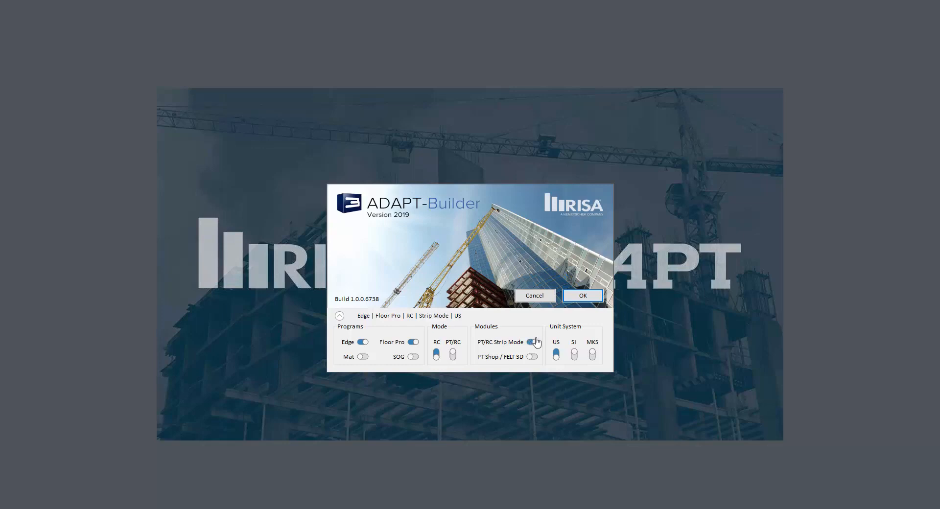
left_click(582, 295)
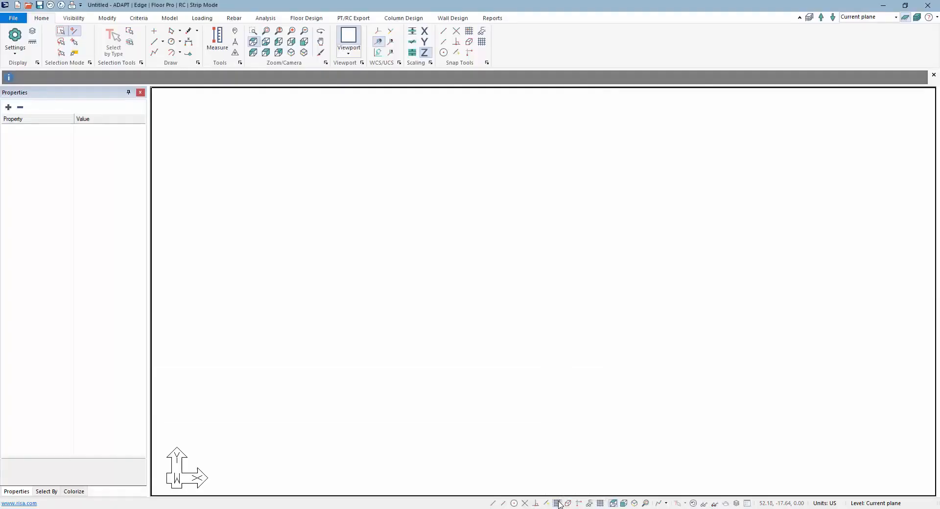
Begin placing columns from the Model tab with a 24 by 24 inch section.
left_click(557, 503)
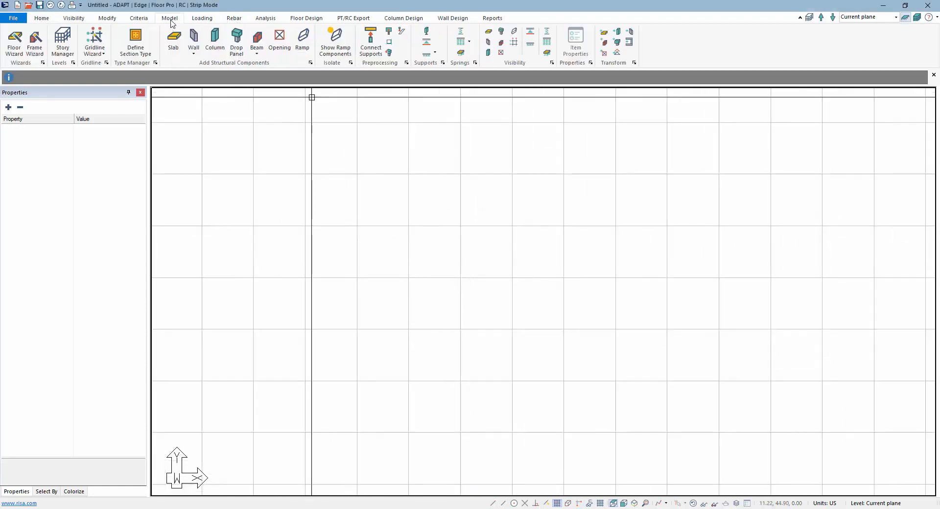
left_click(215, 42)
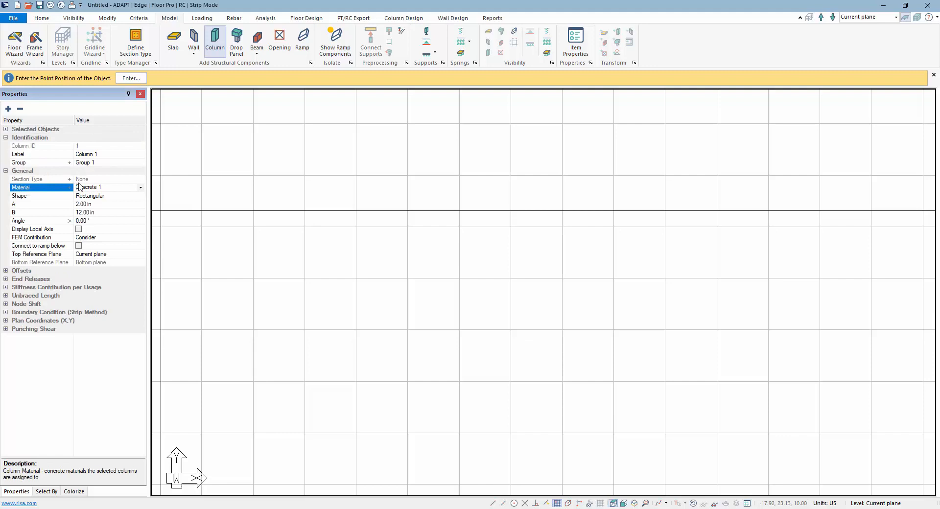
left_click(42, 203)
type("24")
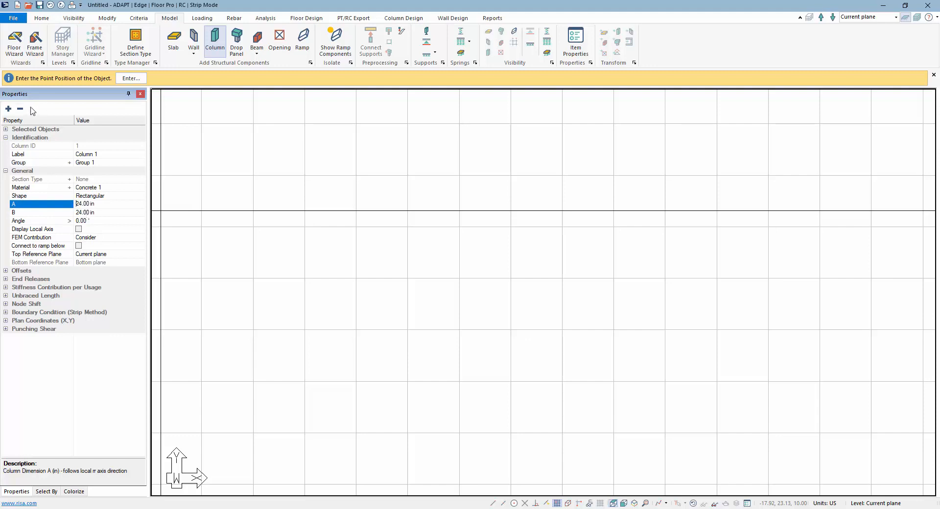
mouse_move(81, 228)
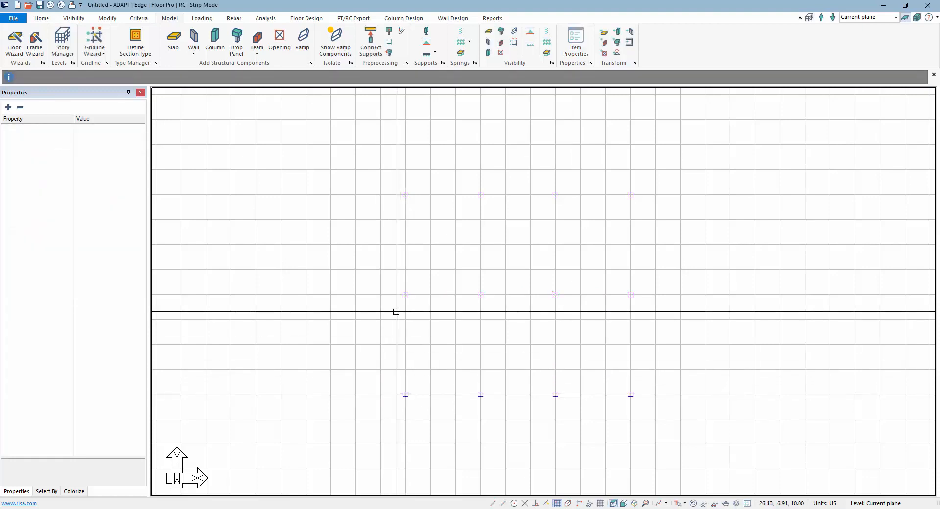
Draw 22 by 24 inch beams along the four vertical column lines.
left_click(257, 42)
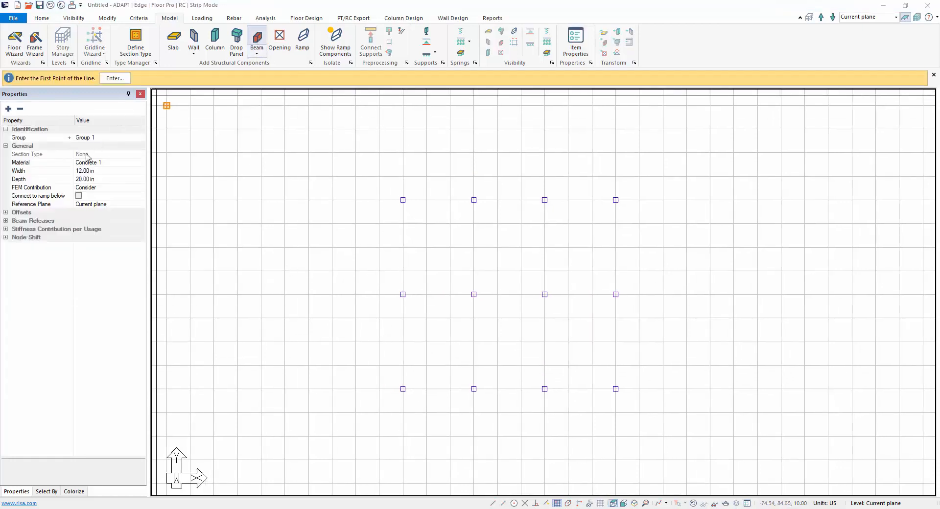
left_click(85, 170)
type("22")
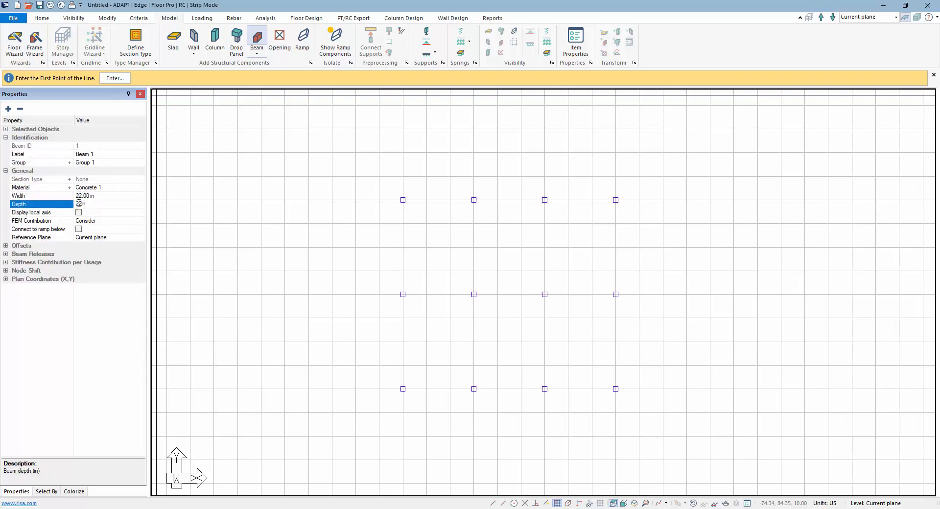
left_click(261, 249)
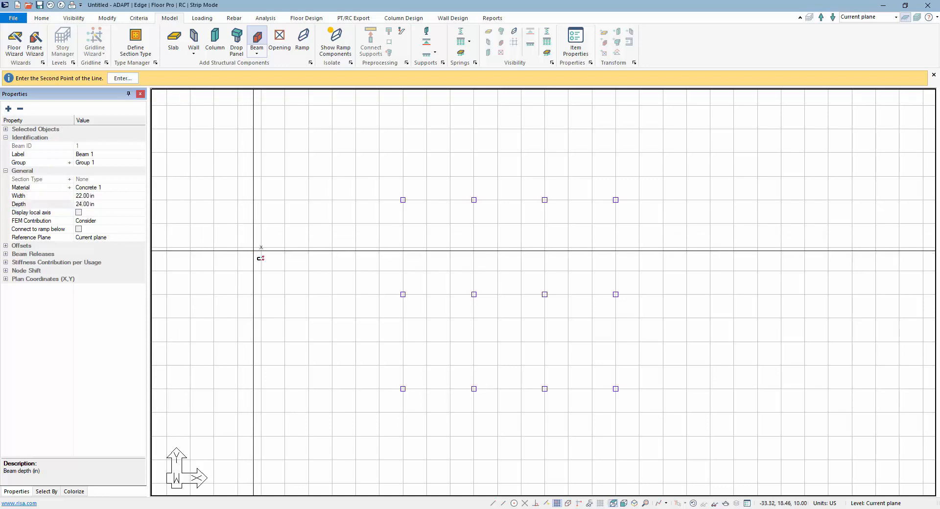
key("Escape")
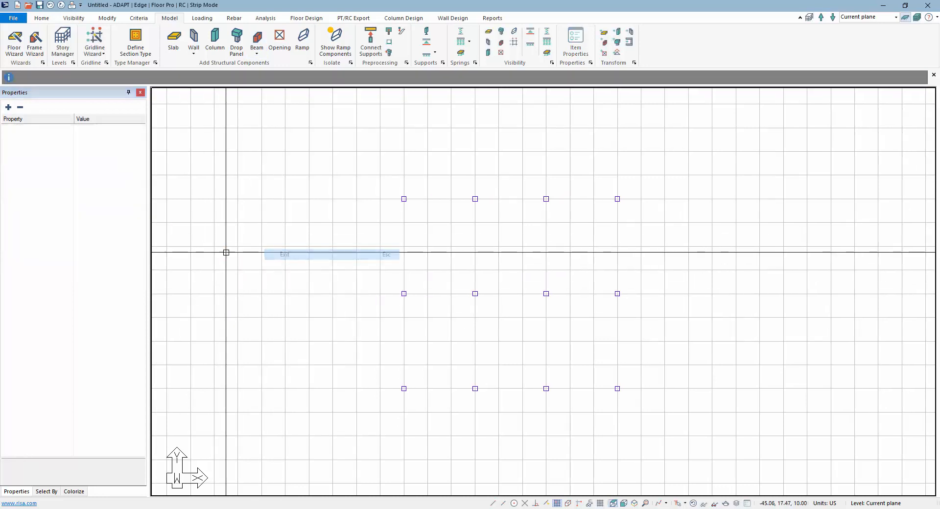
left_click(257, 42)
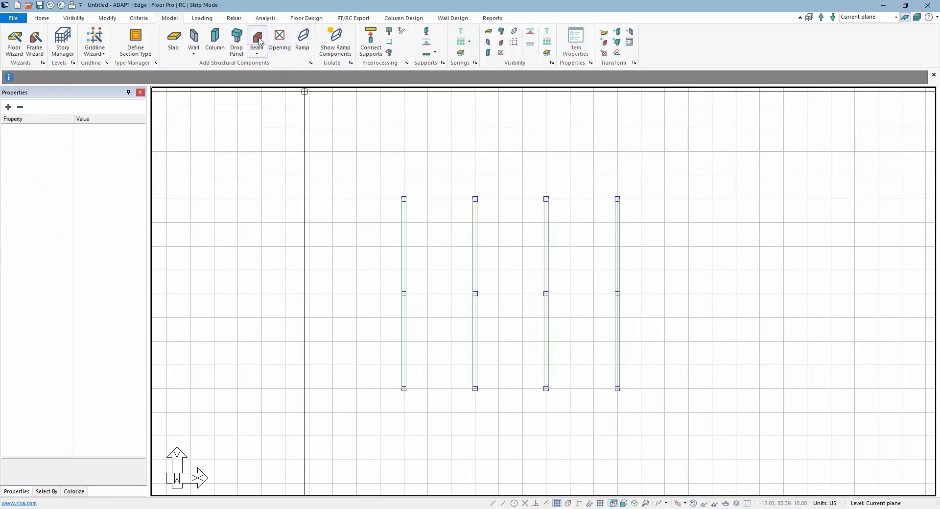
Draw six 10-inch-wide horizontal beams spanning across the four vertical beam lines.
left_click(256, 43)
type("10")
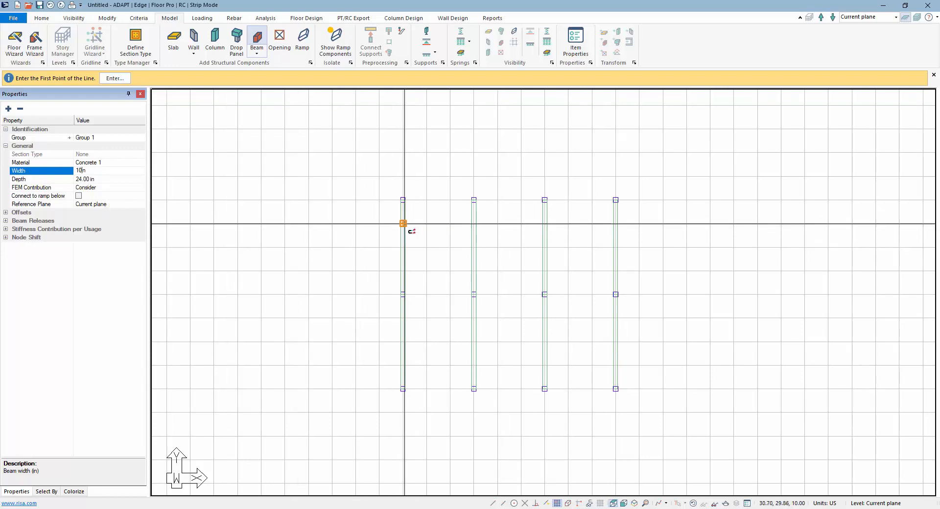
left_click(402, 224)
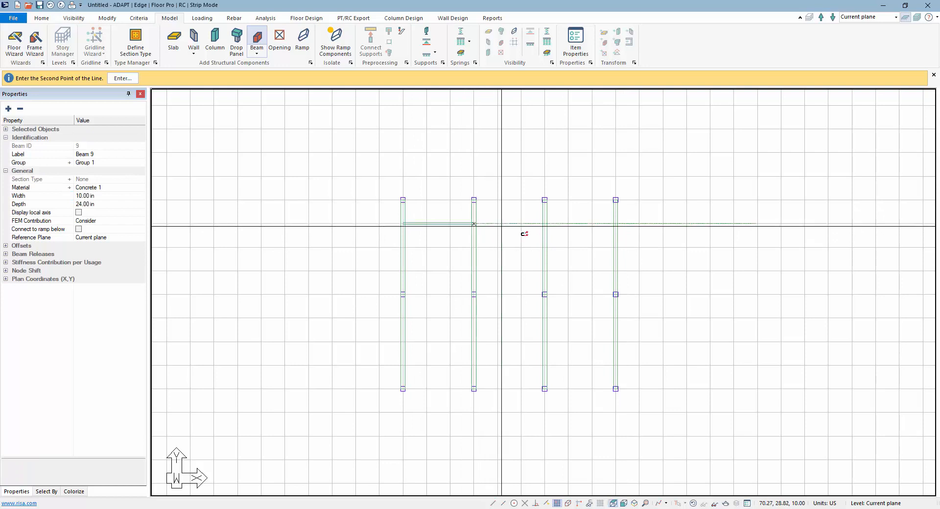
left_click(474, 223)
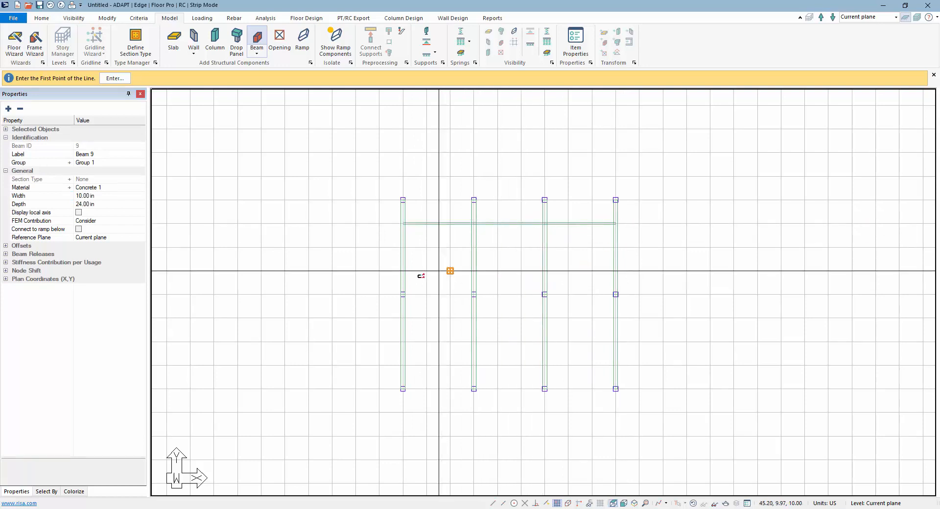
left_click(450, 270)
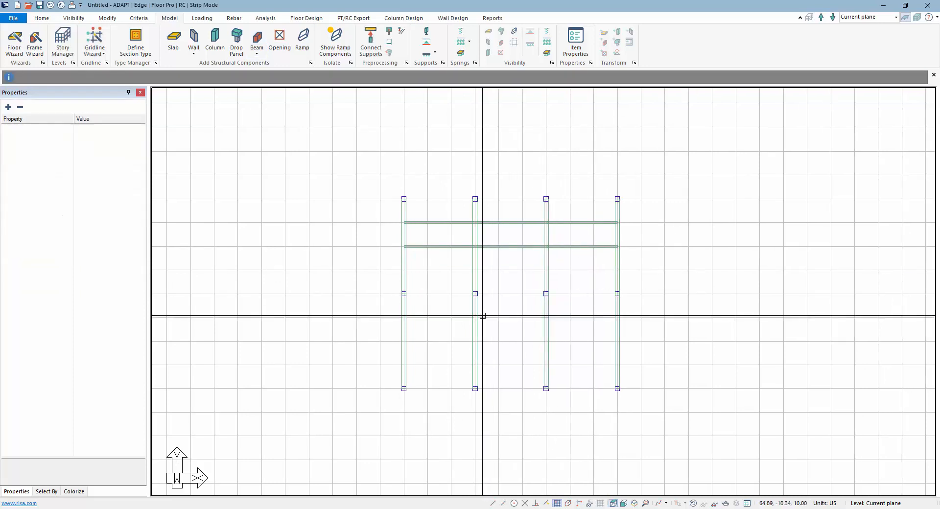
left_click(439, 247)
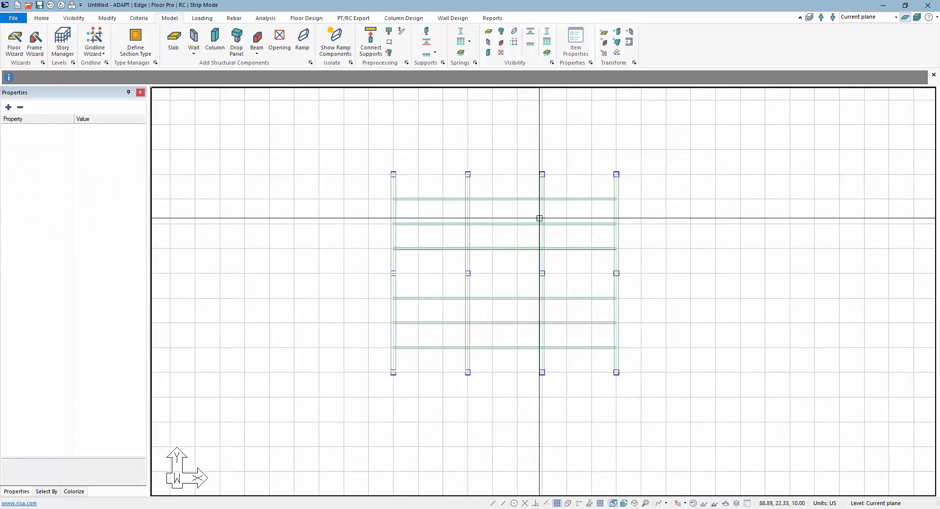
mouse_move(515, 206)
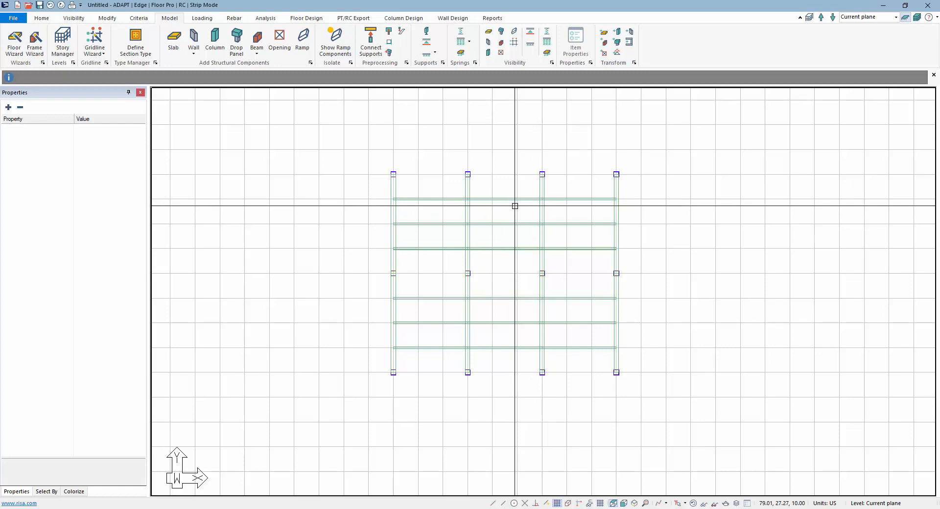
mouse_move(475, 215)
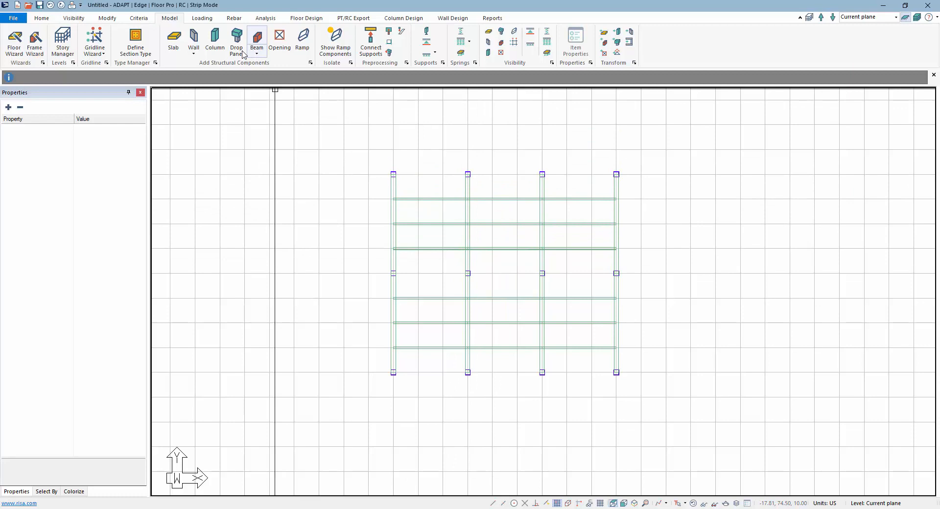
Add columns where the top horizontal beam meets the right-hand beam lines.
left_click(215, 42)
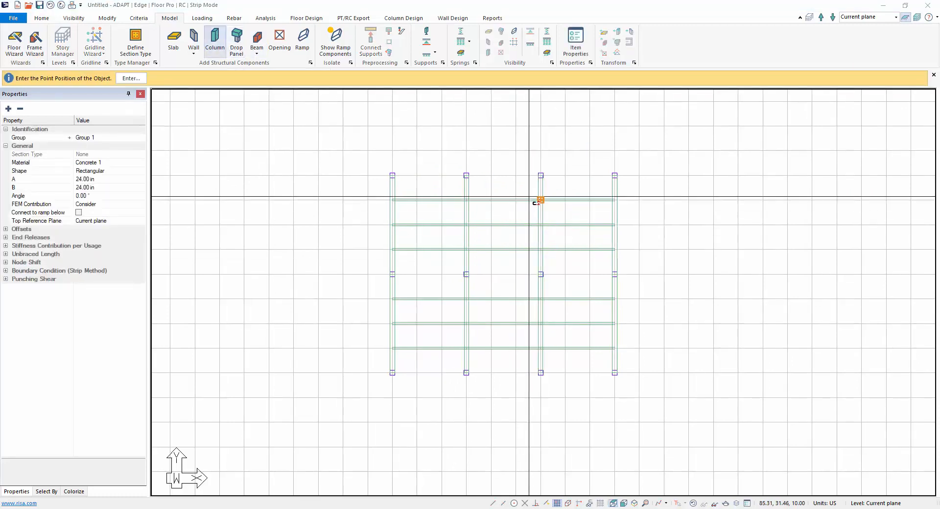
key("Escape")
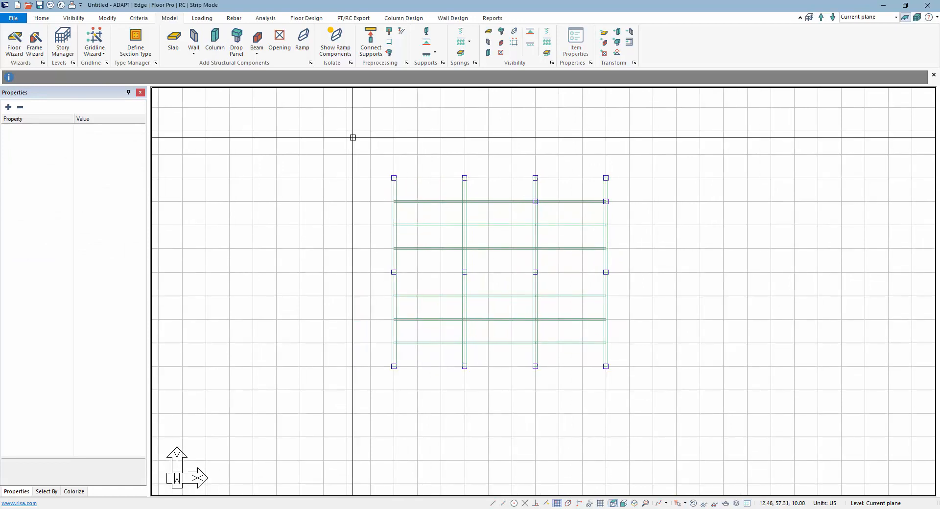
mouse_move(461, 319)
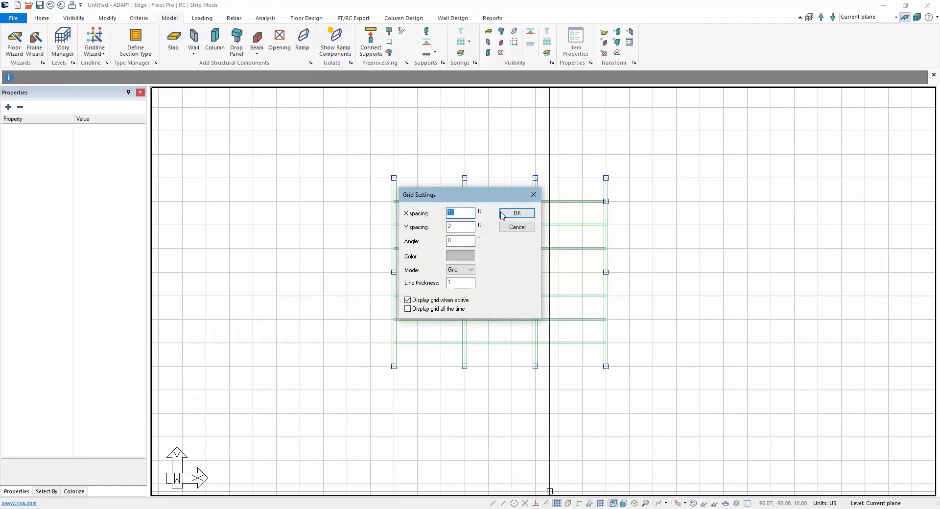
Apply the finer grid spacing and draw the slab outline around the outer columns.
left_click(516, 214)
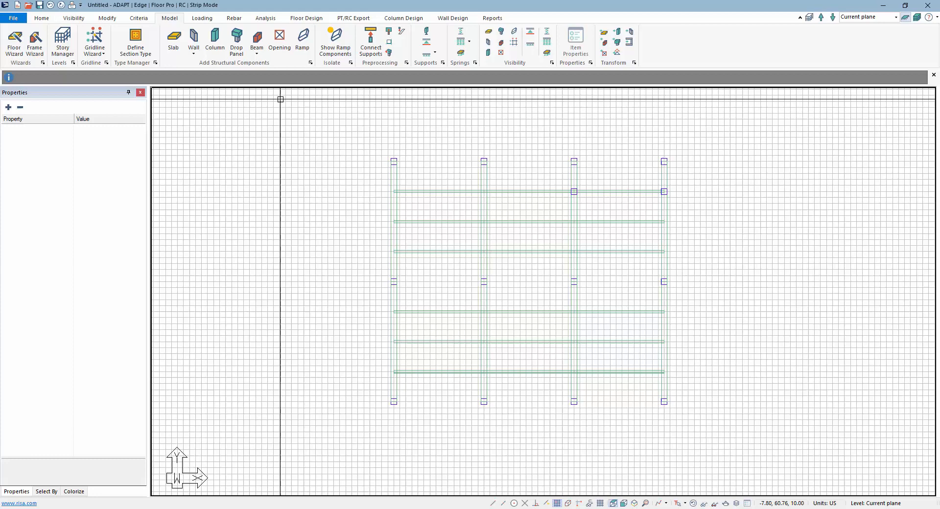
left_click(173, 41)
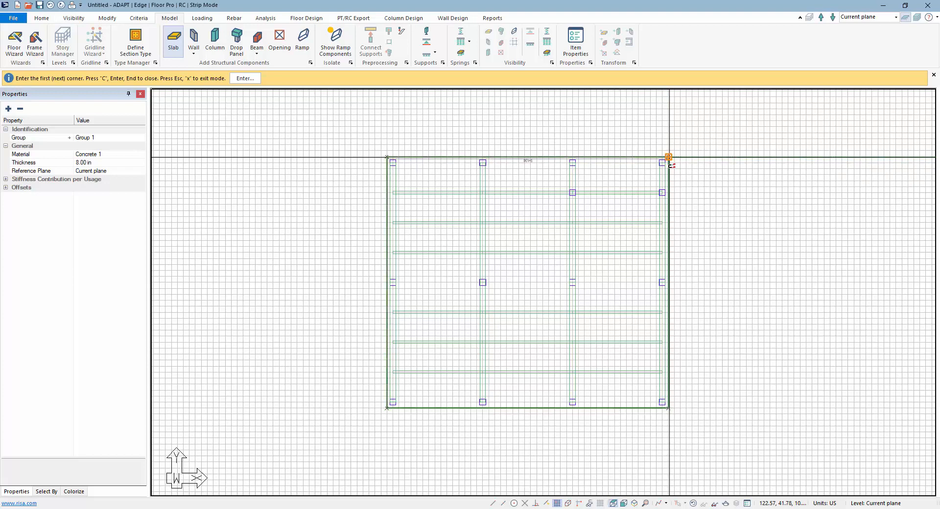
key("Escape")
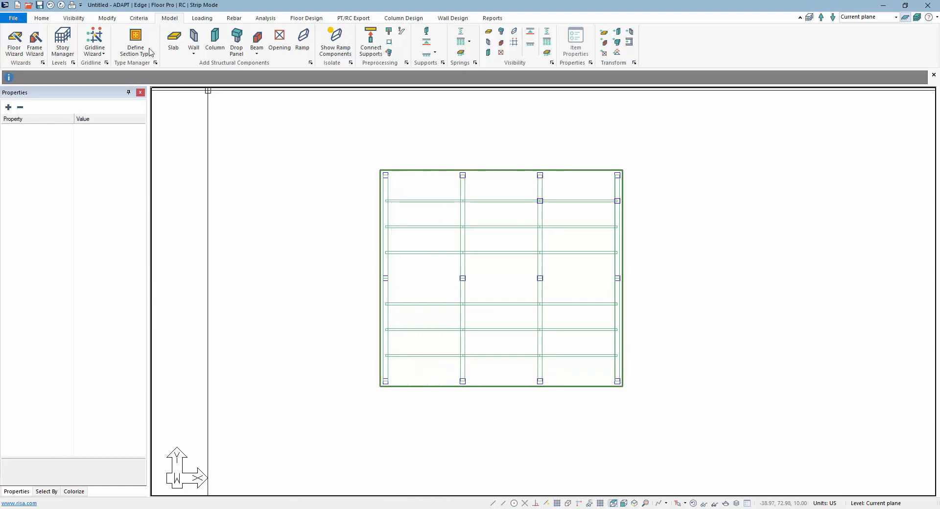
mouse_move(448, 278)
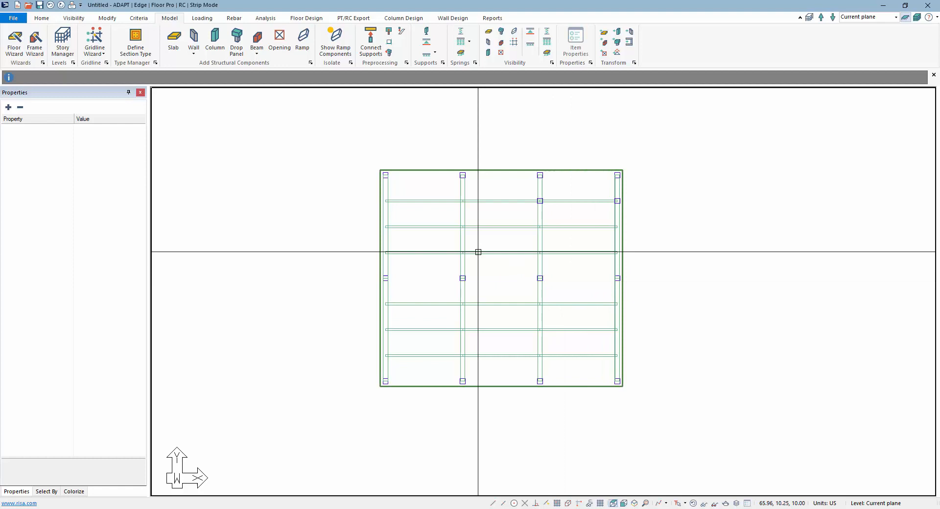
mouse_move(485, 300)
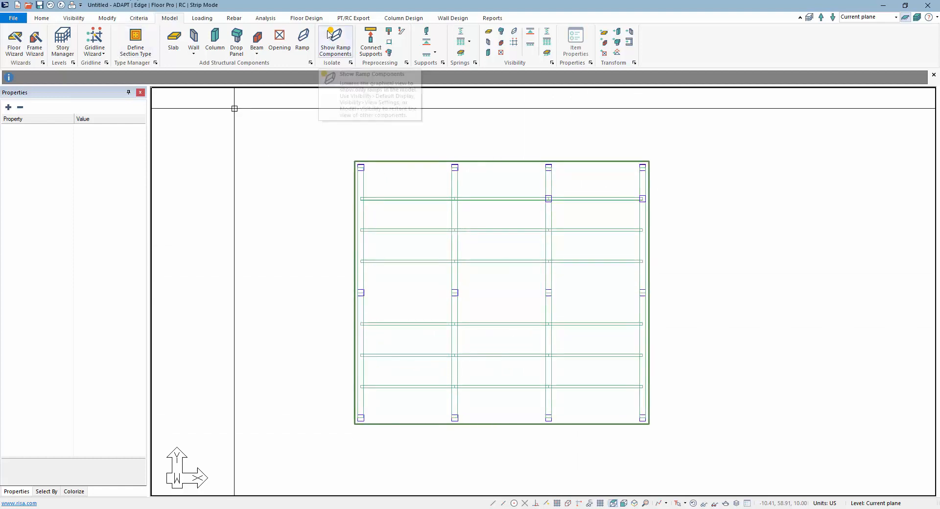
left_click(354, 18)
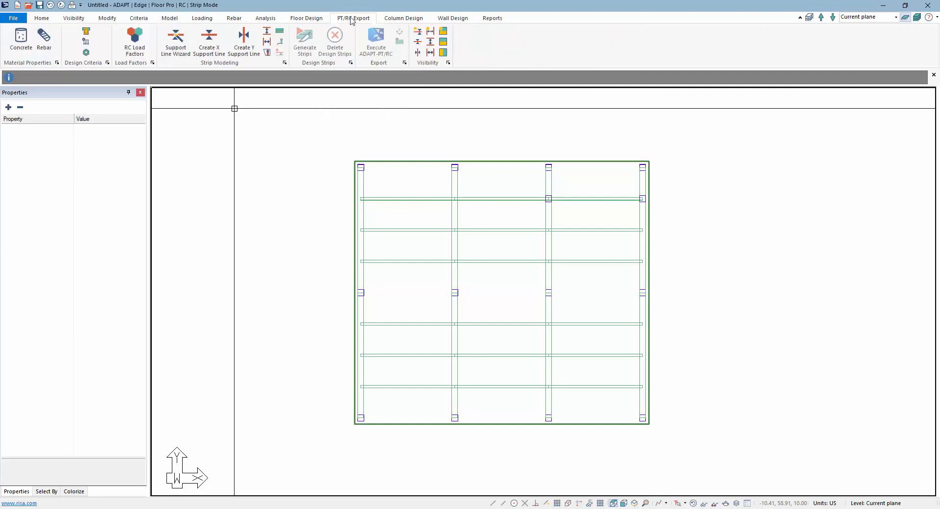
mouse_move(209, 42)
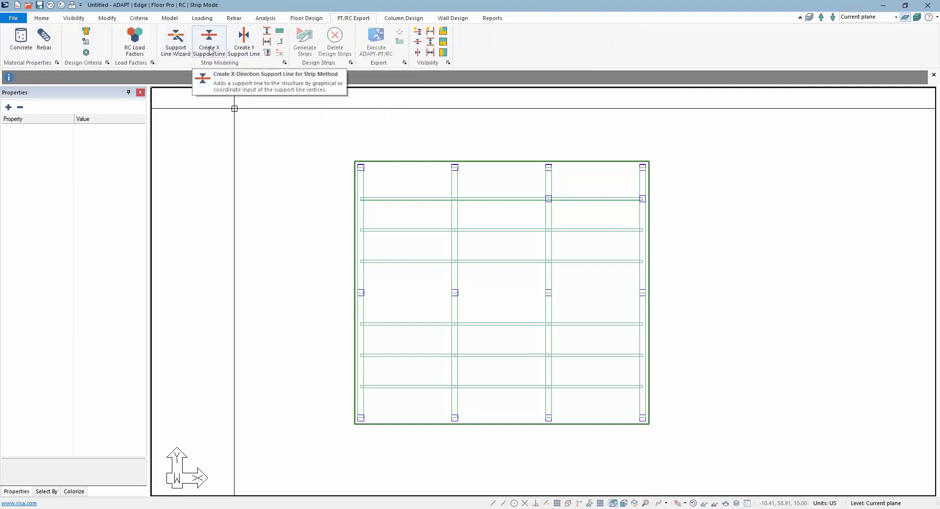
left_click(209, 42)
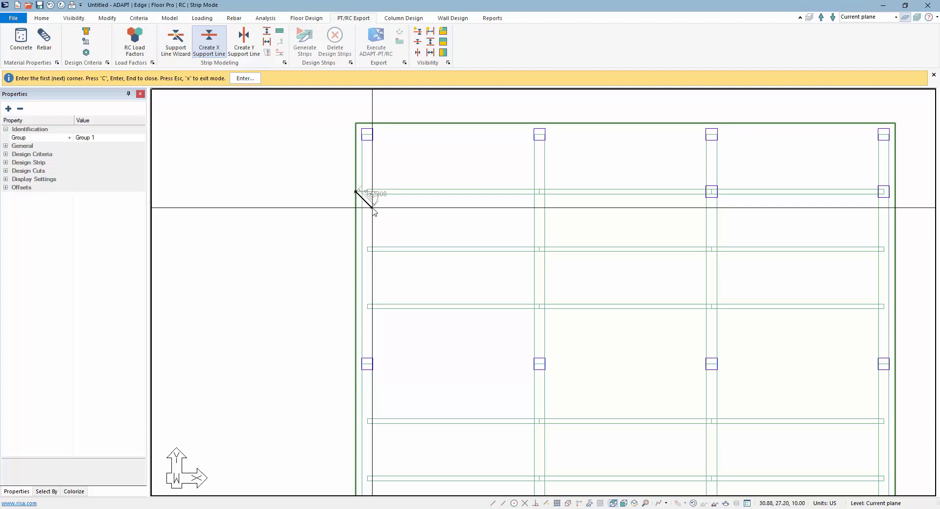
mouse_move(368, 209)
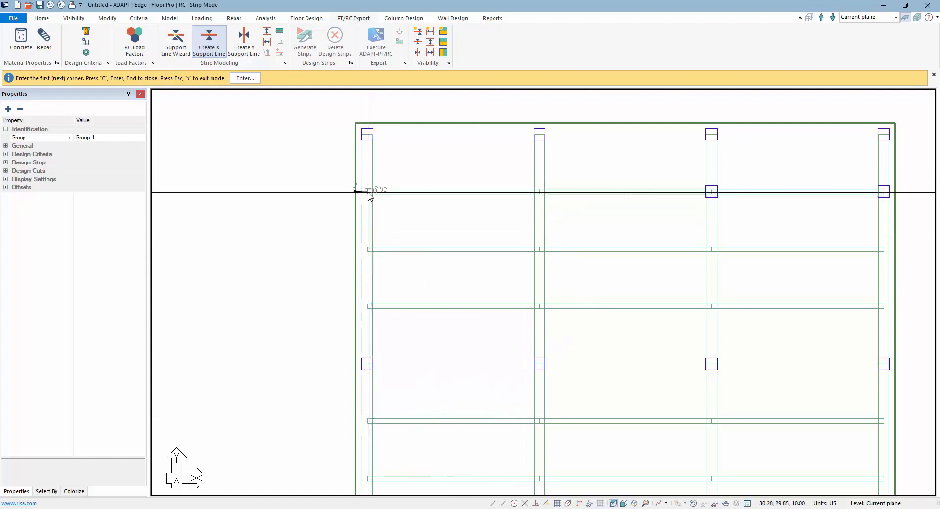
left_click(539, 191)
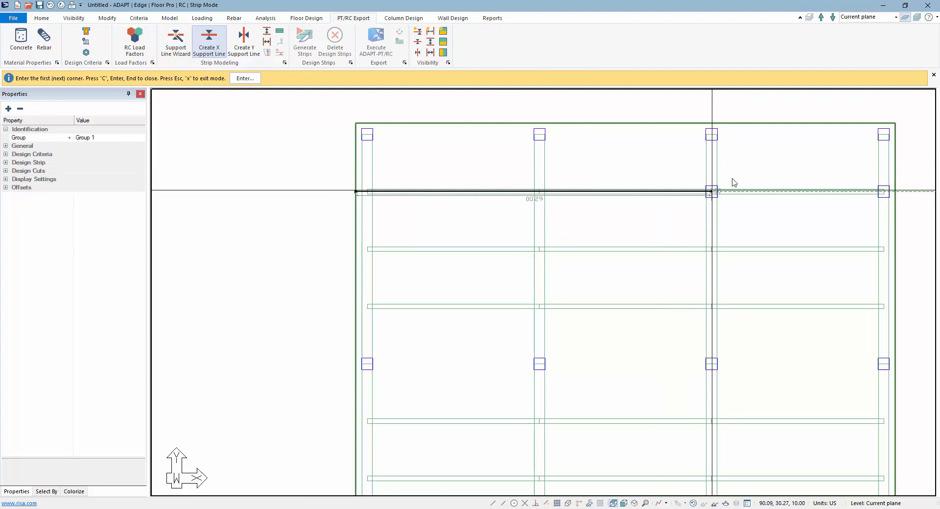
mouse_move(881, 192)
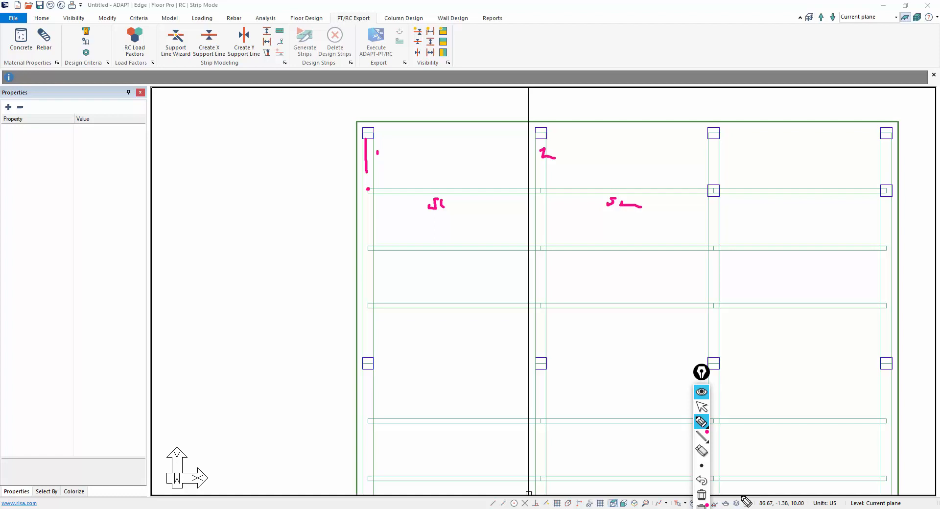
left_click(701, 422)
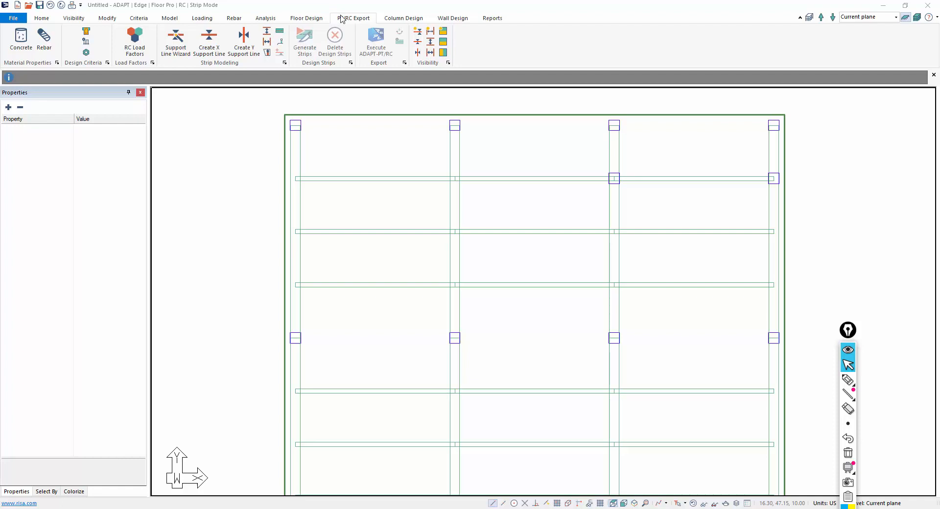
mouse_move(280, 54)
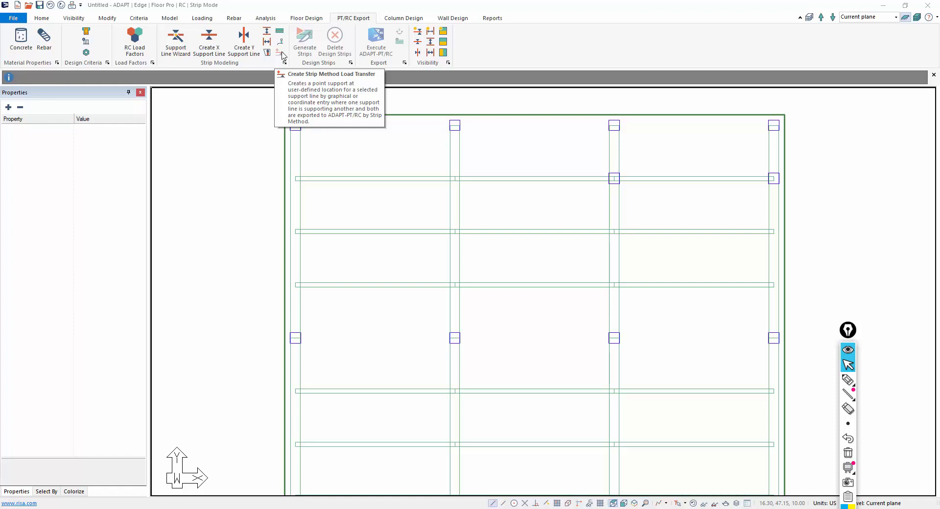
mouse_move(359, 155)
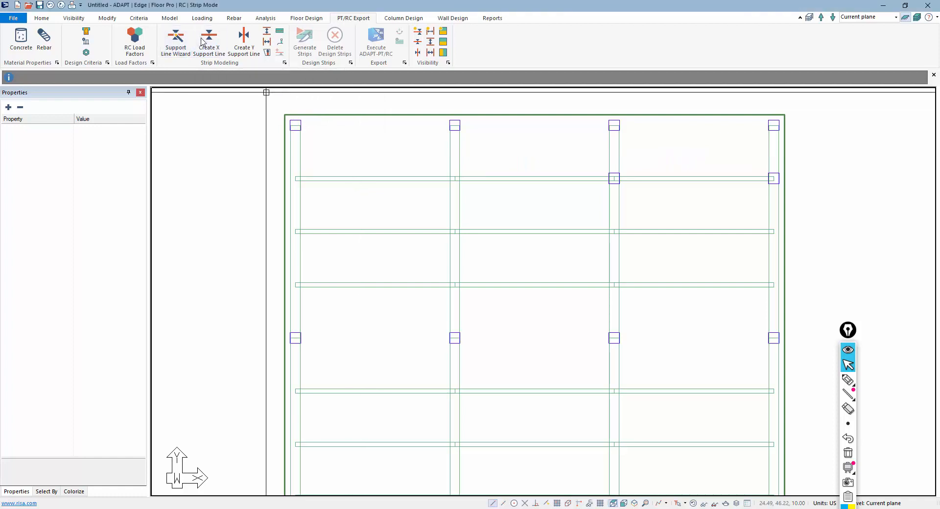
Draw the X-direction support lines horizontally across the upper slab bays.
left_click(208, 42)
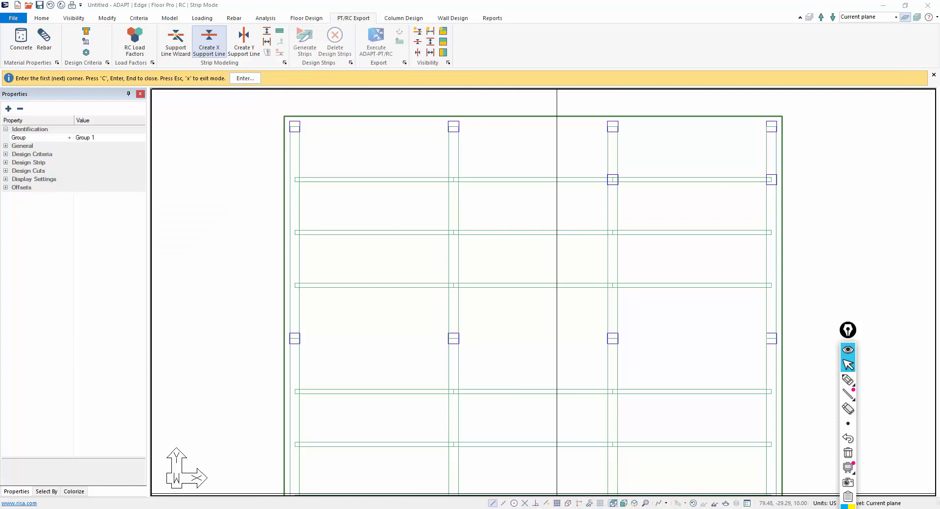
mouse_move(527, 477)
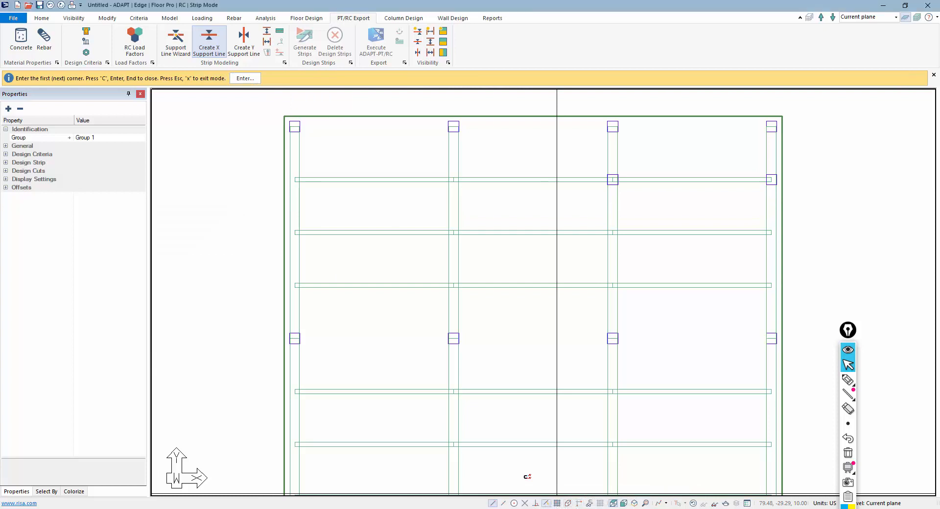
mouse_move(286, 180)
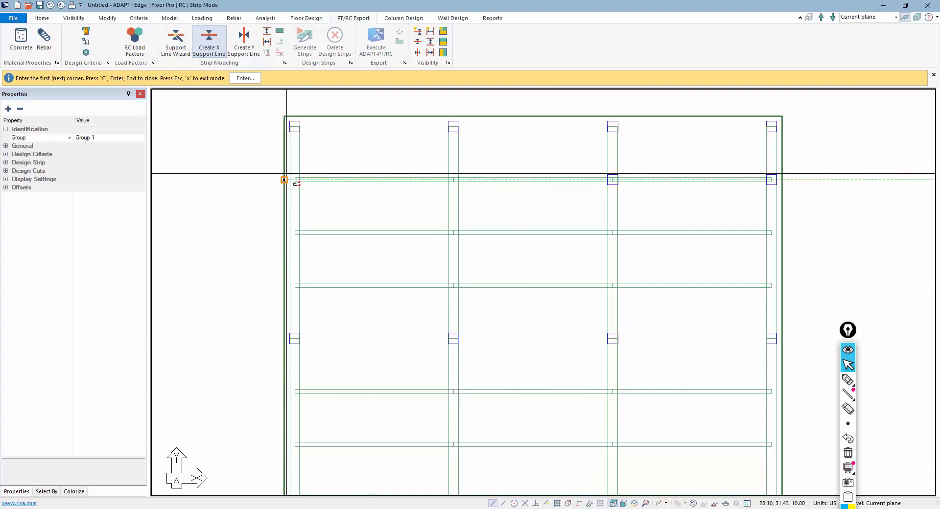
mouse_move(447, 180)
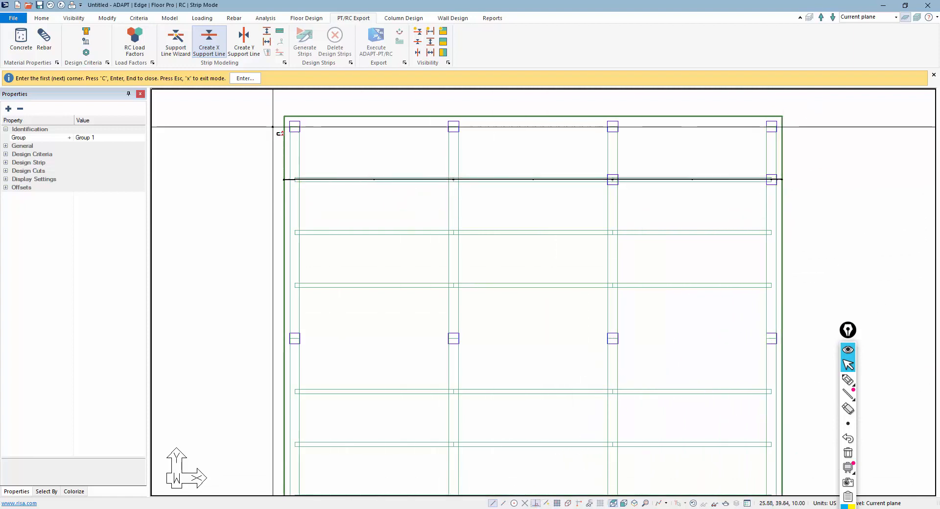
mouse_move(287, 240)
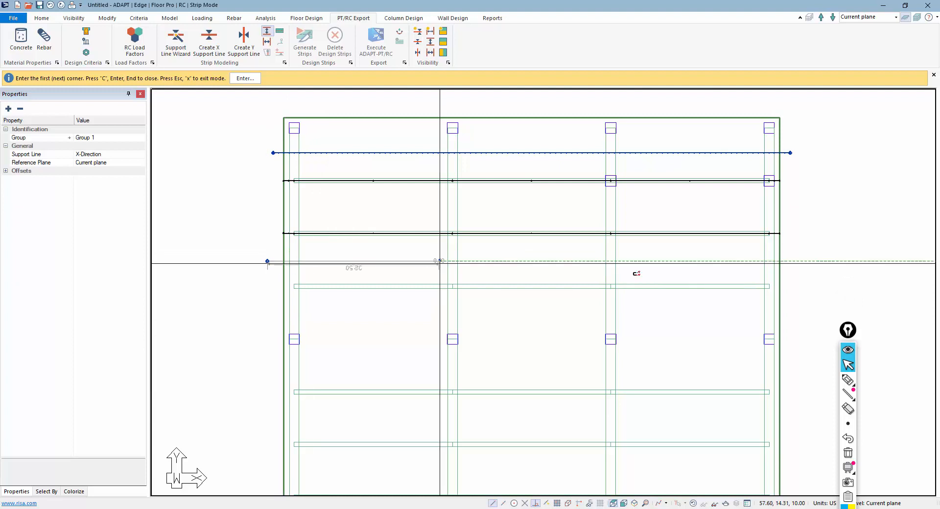
left_click(266, 261)
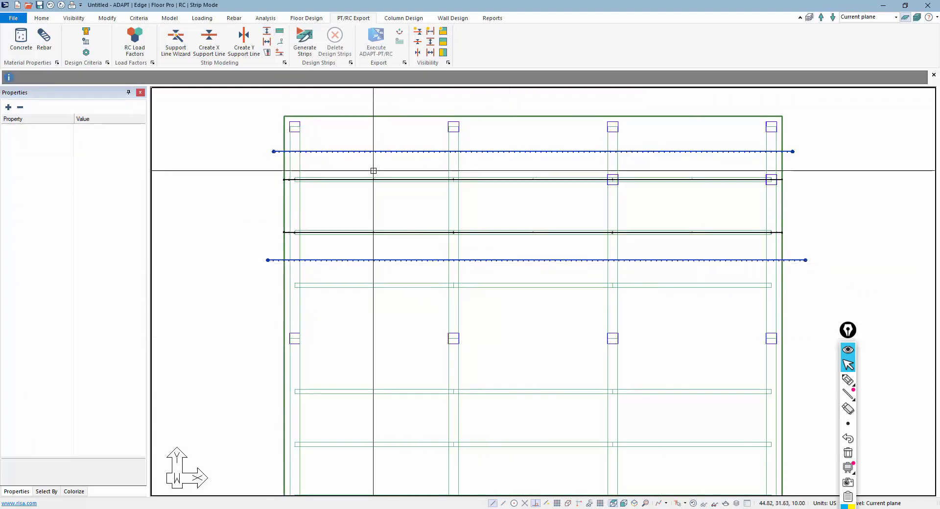
mouse_move(350, 164)
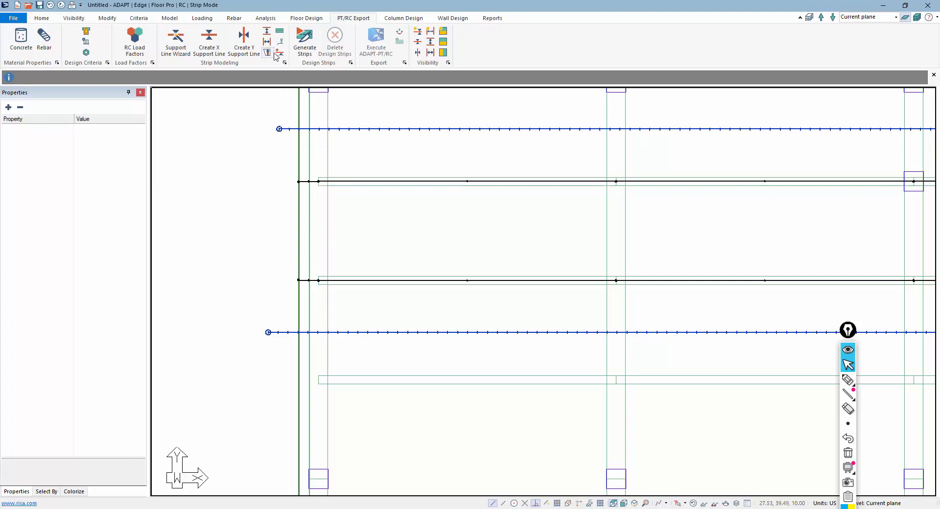
Assign a strip method load transfer point support to Support Line 2, confirming its dialogs.
left_click(466, 182)
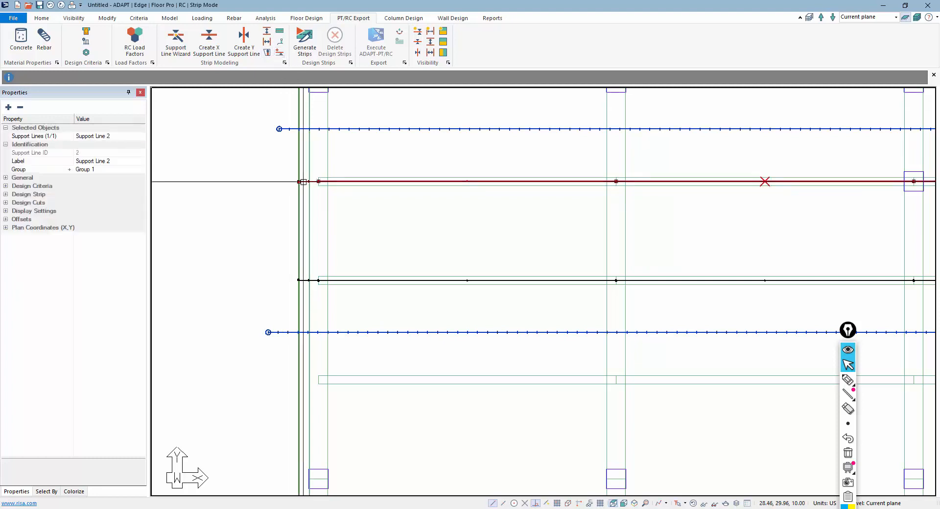
mouse_move(279, 54)
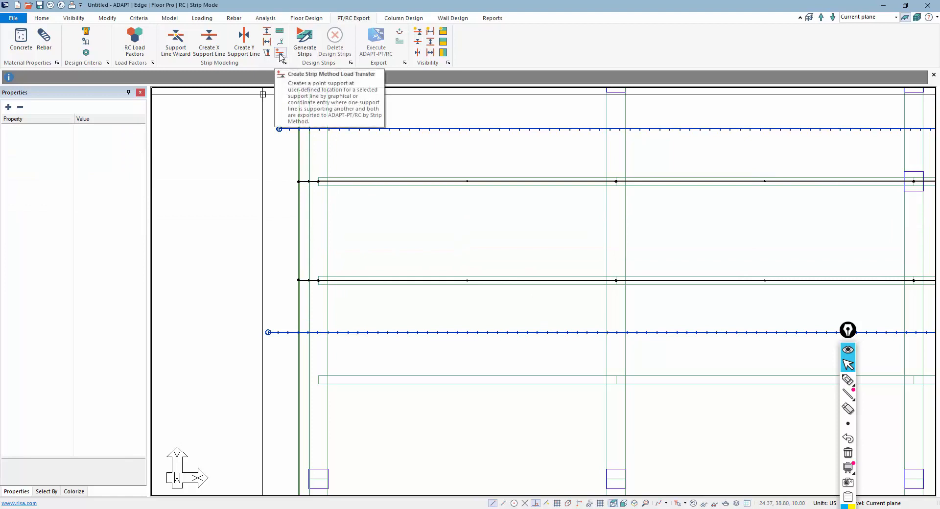
left_click(280, 51)
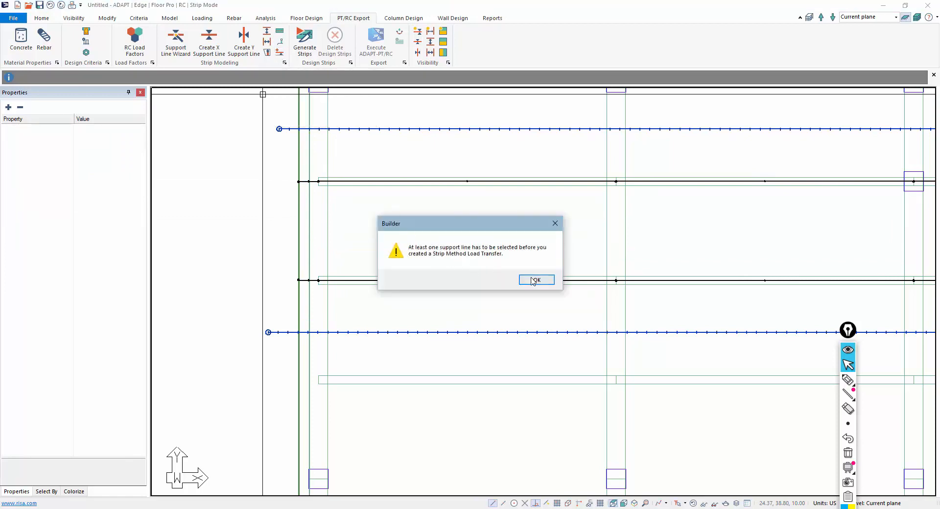
mouse_move(500, 276)
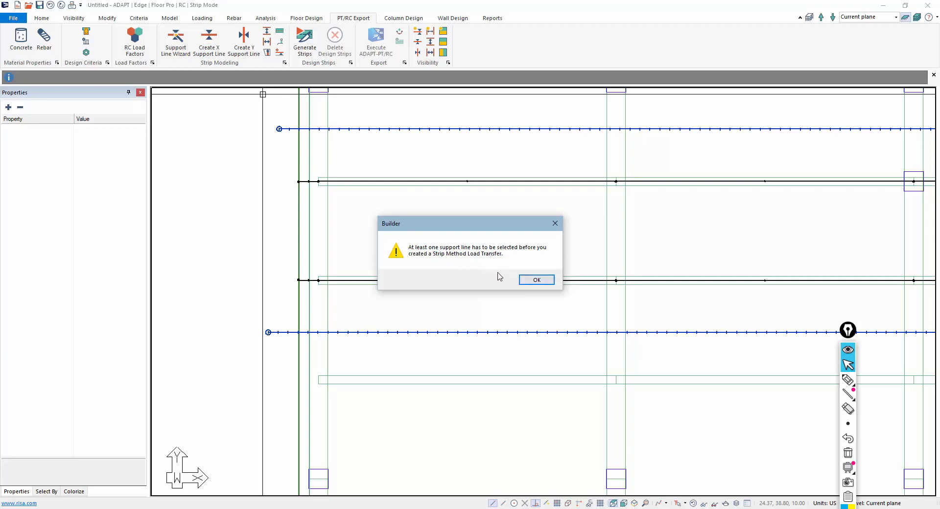
left_click(536, 280)
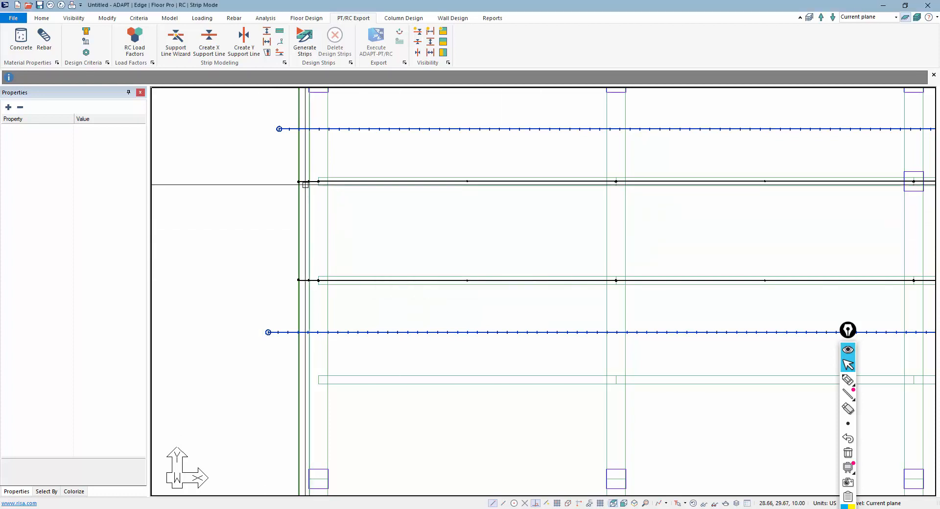
left_click(467, 181)
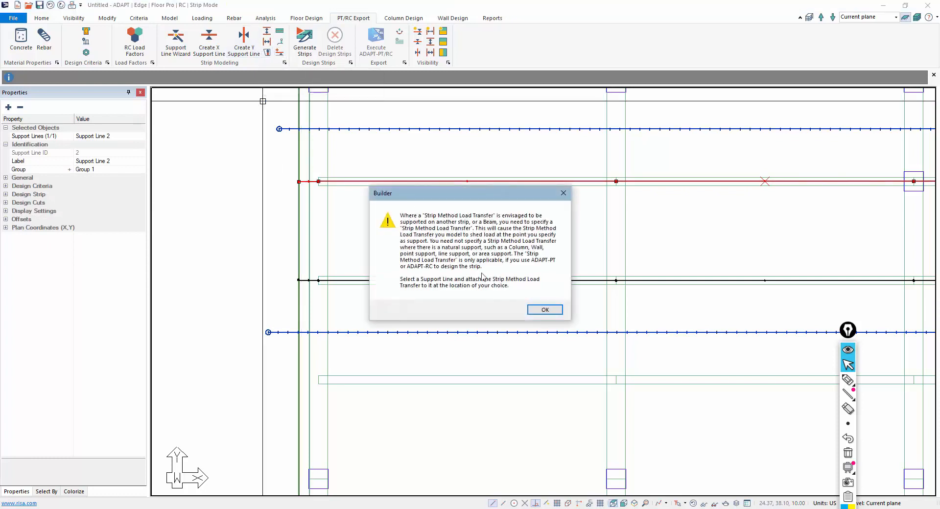
left_click(543, 310)
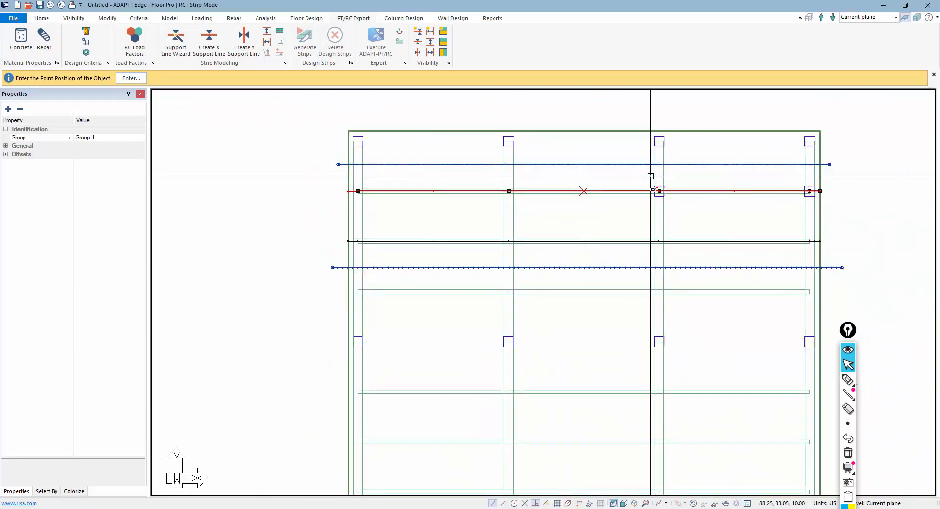
mouse_move(709, 186)
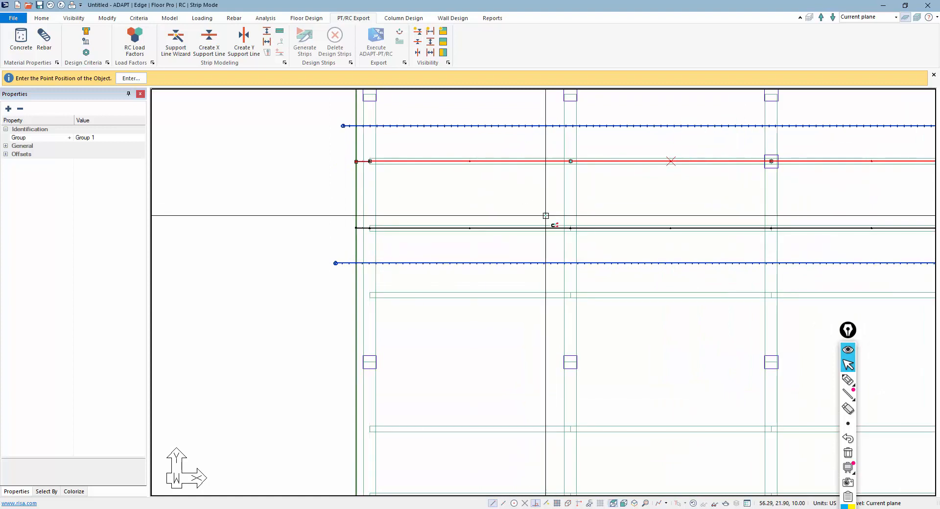
mouse_move(570, 229)
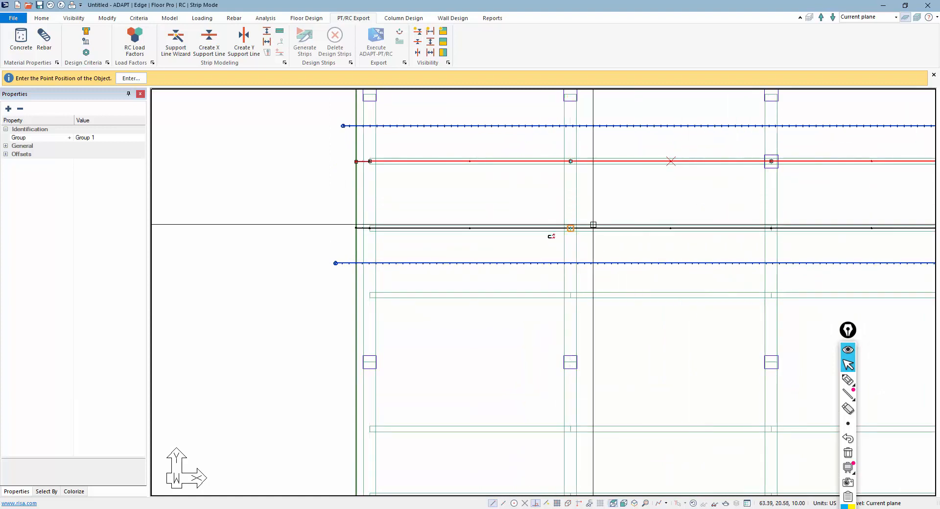
mouse_move(528, 180)
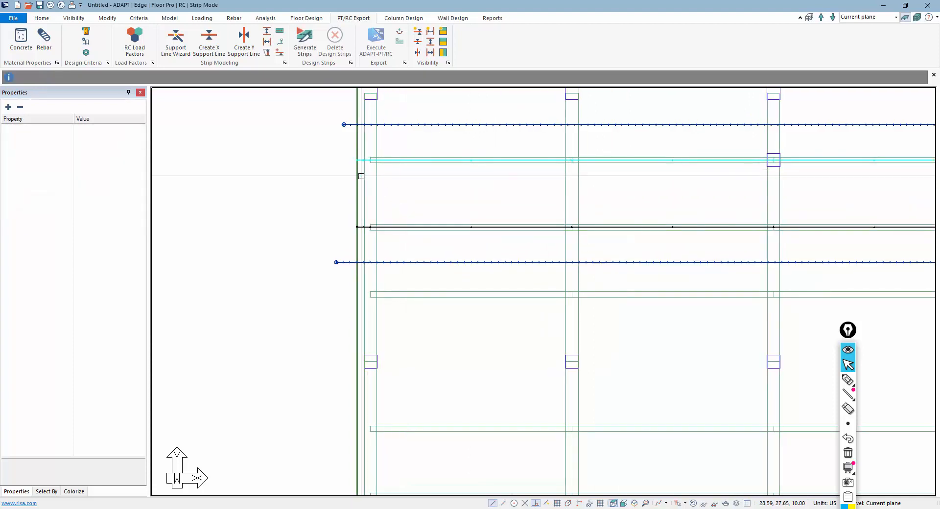
Assign a strip method load transfer to Support Line 3 and finish its placement.
scroll("down", 3)
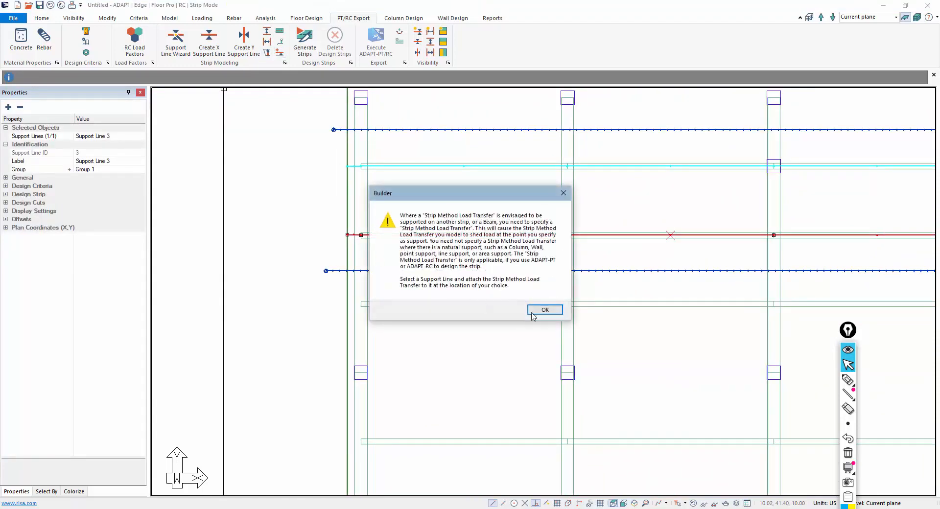
left_click(544, 310)
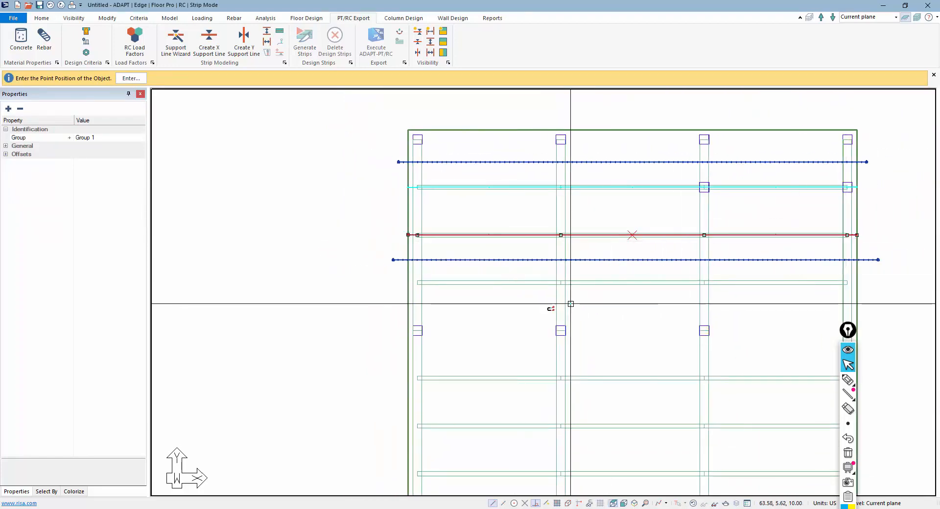
right_click(310, 184)
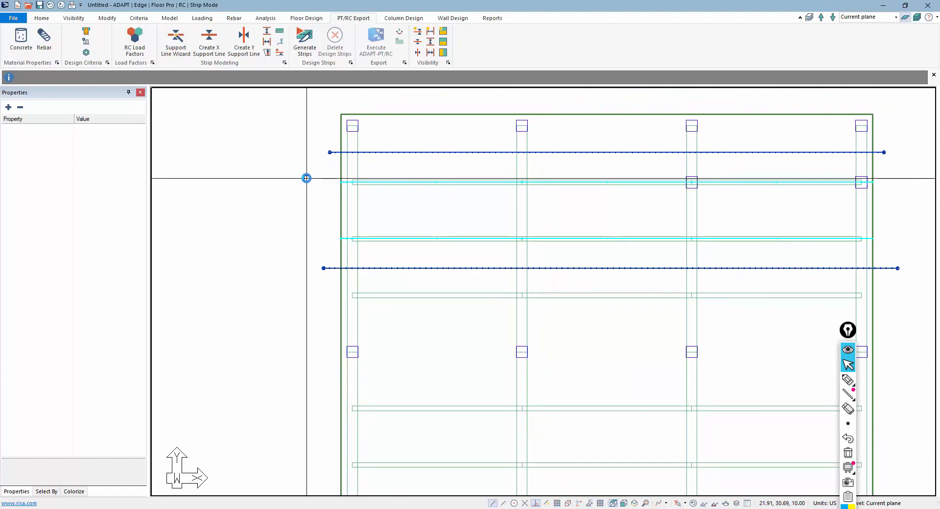
mouse_move(280, 52)
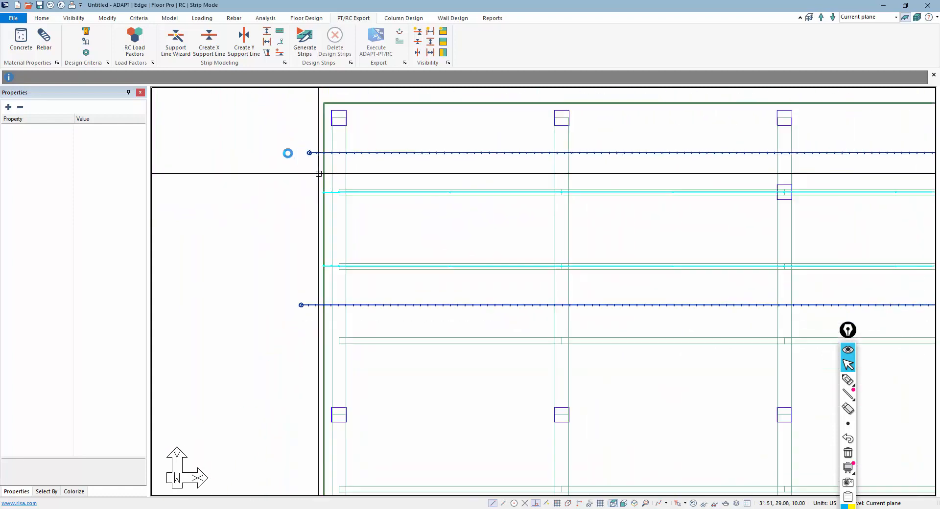
Generate the design strips and export the input data to ADAPT-PT/RC.
left_click(304, 37)
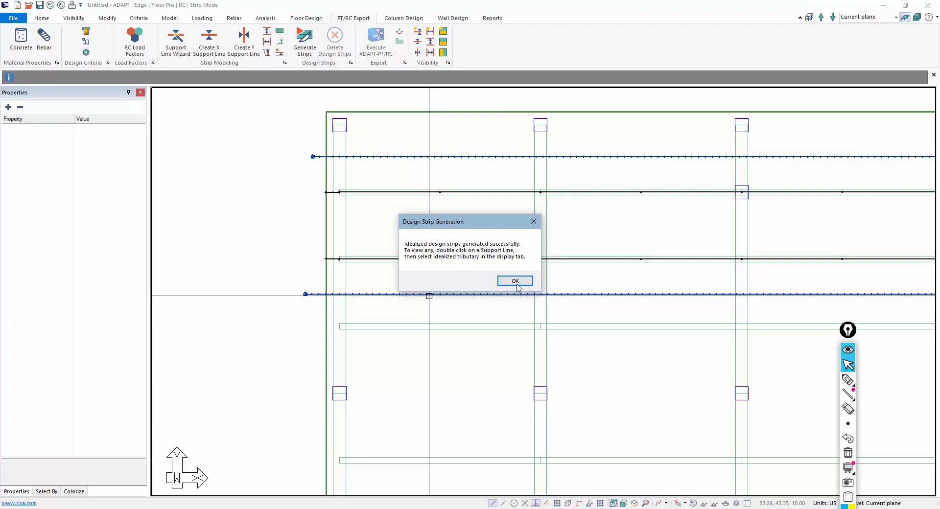
left_click(514, 281)
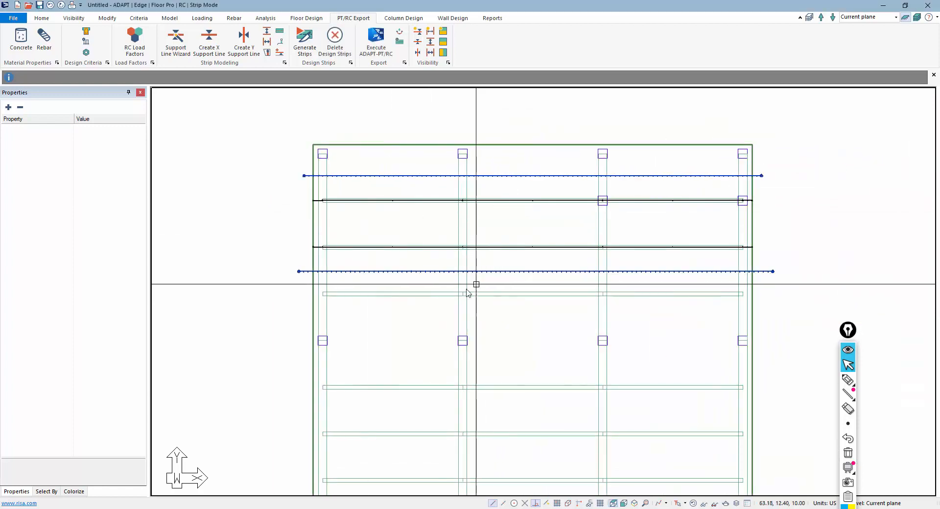
mouse_move(460, 288)
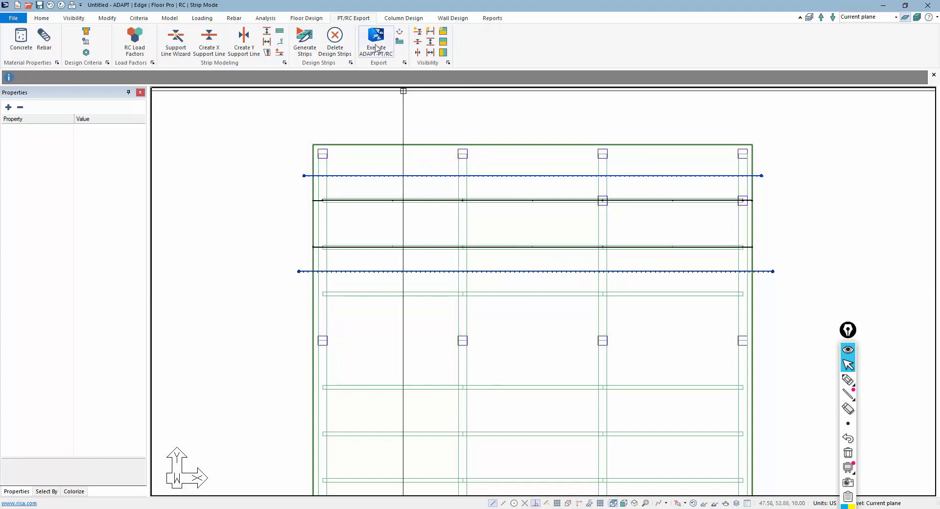
mouse_move(376, 42)
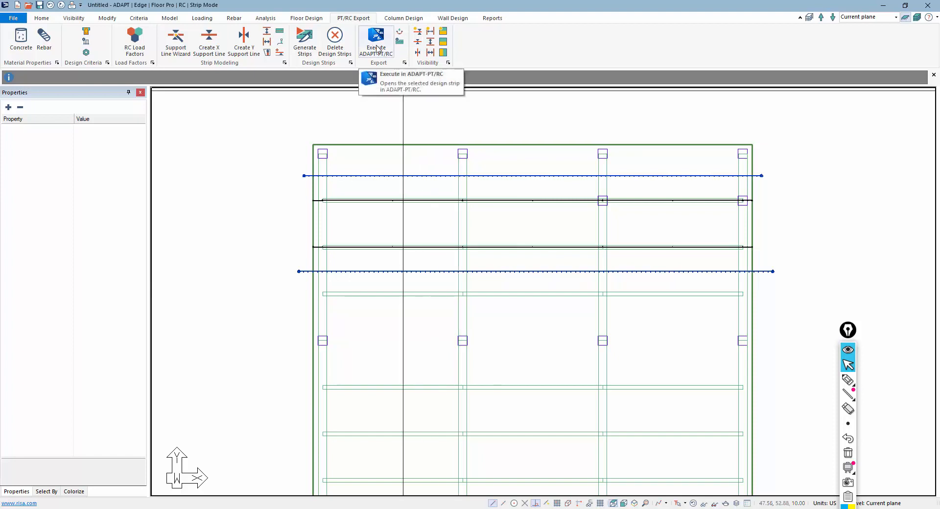
mouse_move(330, 233)
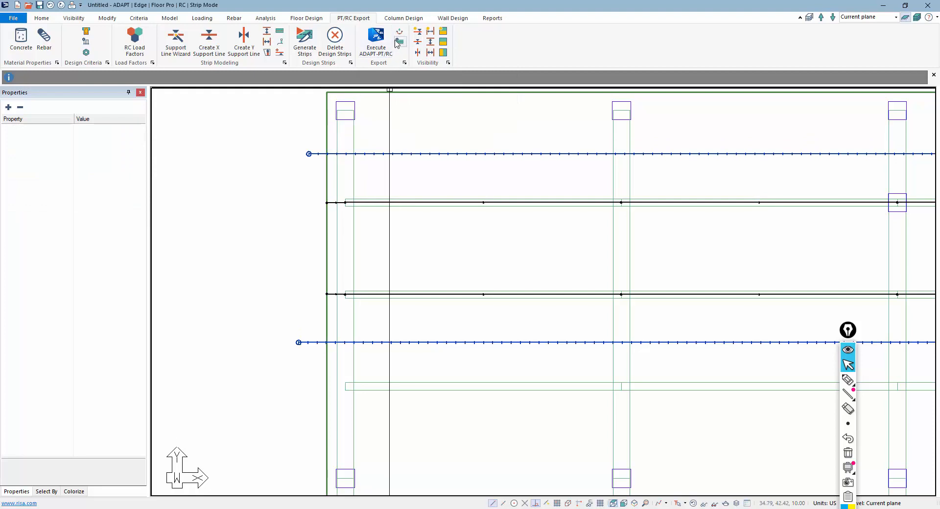
left_click(399, 39)
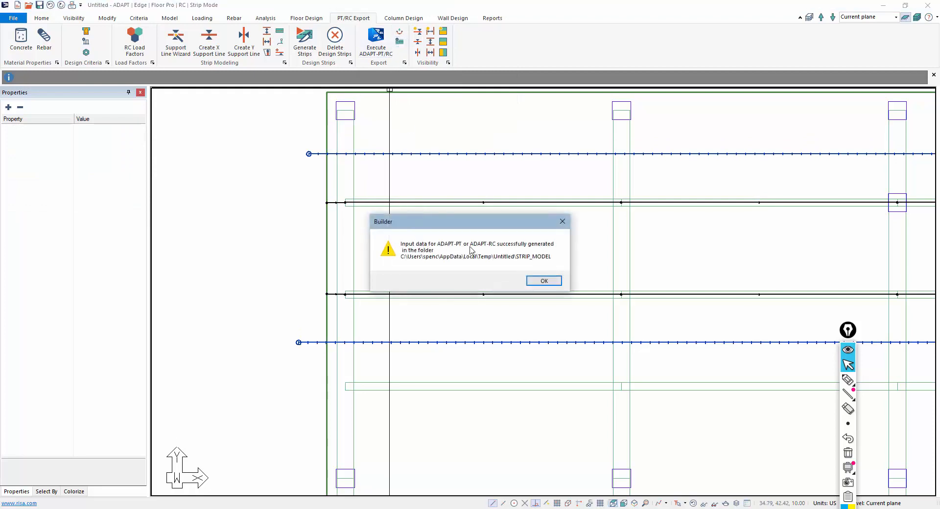
mouse_move(452, 265)
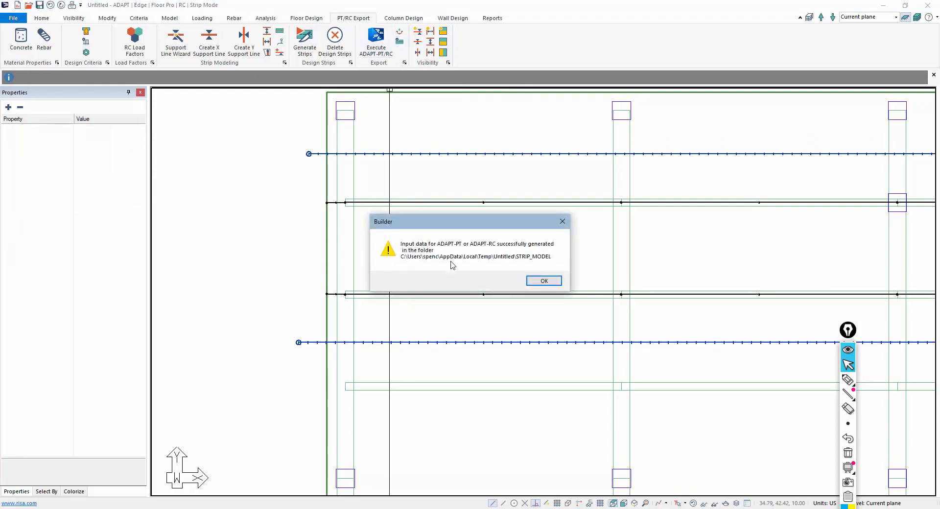
left_click(543, 281)
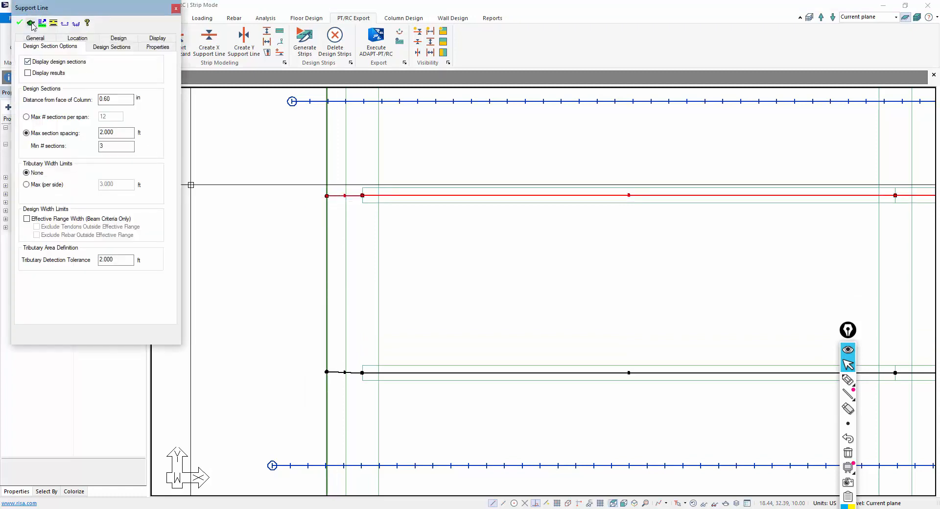
View the support line's strip solid model in wireframe and send it to ADAPT-PT/RC.
left_click(19, 22)
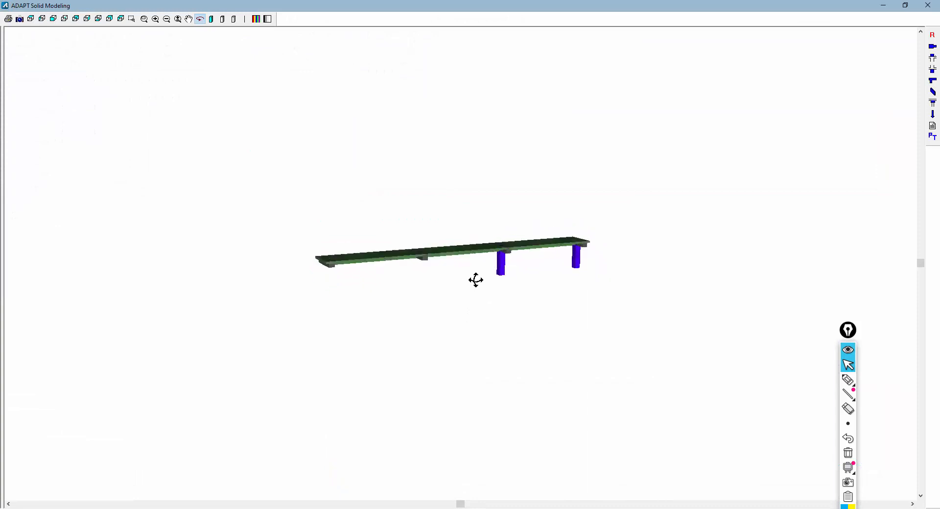
left_click_drag(476, 279, 308, 315)
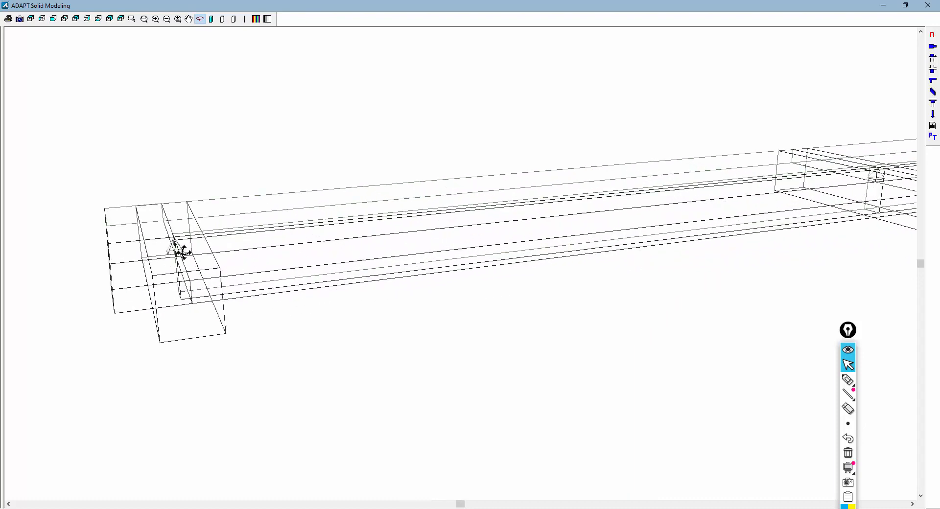
mouse_move(882, 167)
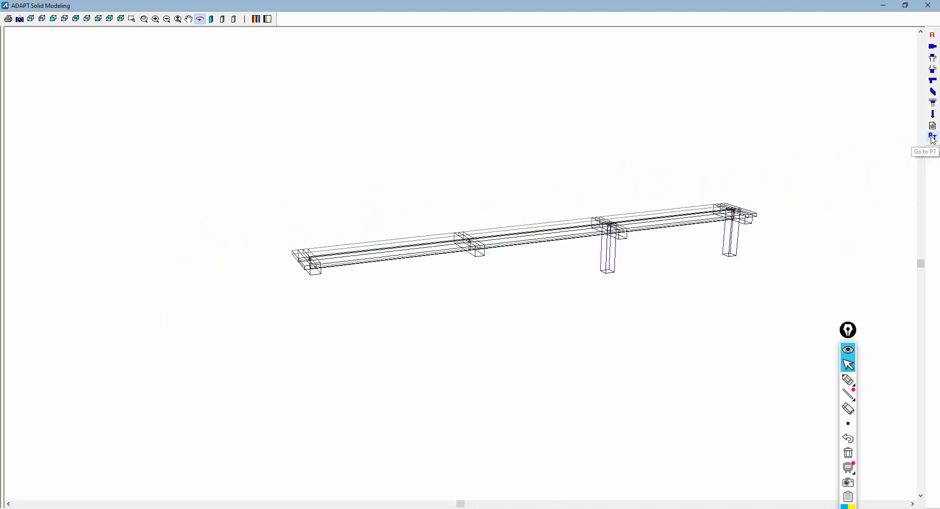
left_click(933, 137)
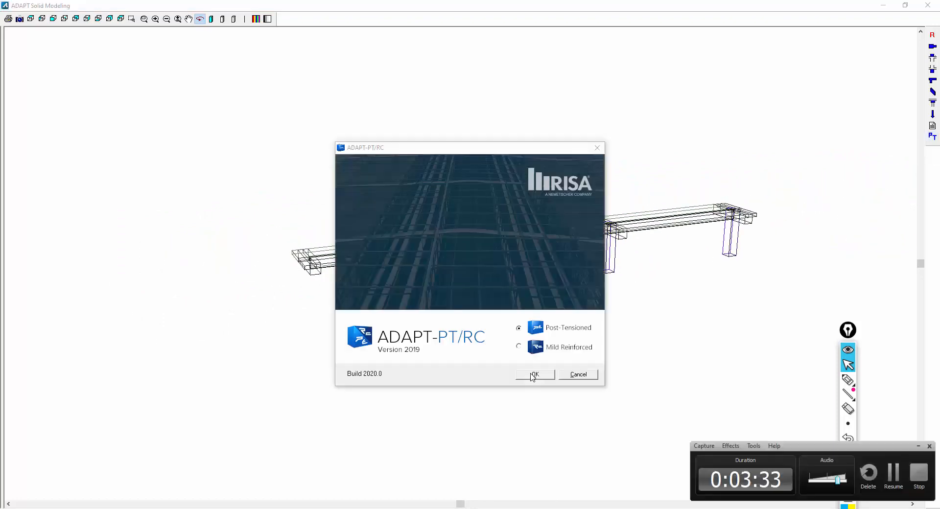
Start ADAPT-PT/RC in Post-Tensioned mode on the Support Line 2 strip.
left_click(533, 374)
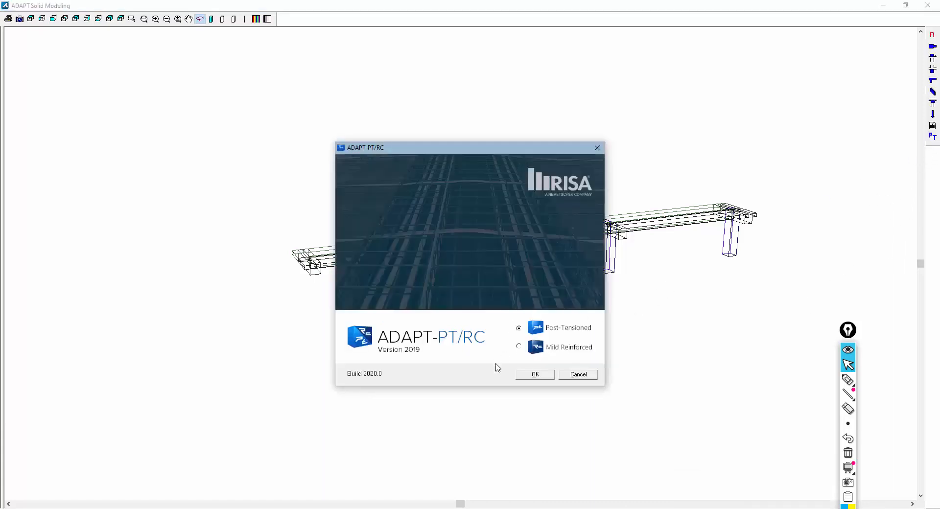
left_click(535, 375)
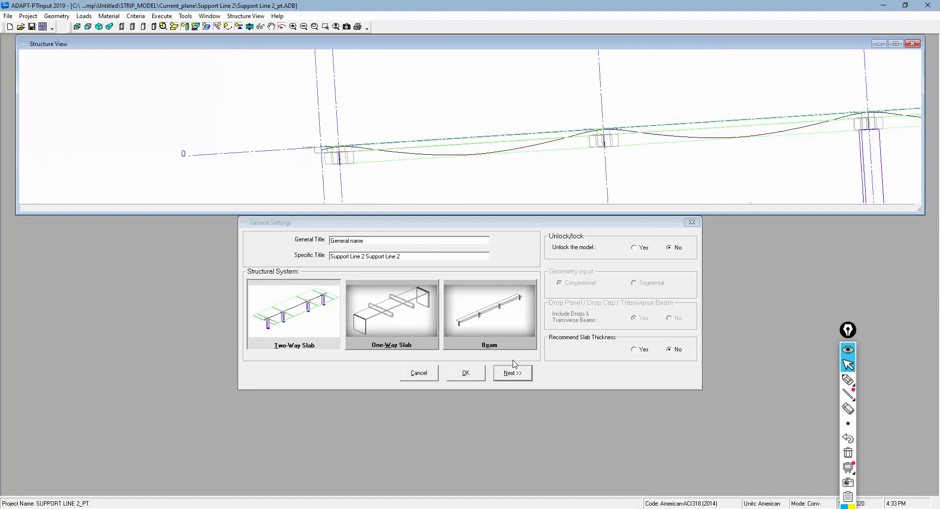
Unlock the model and accept the Design Code and Span Geometry settings.
left_click(634, 247)
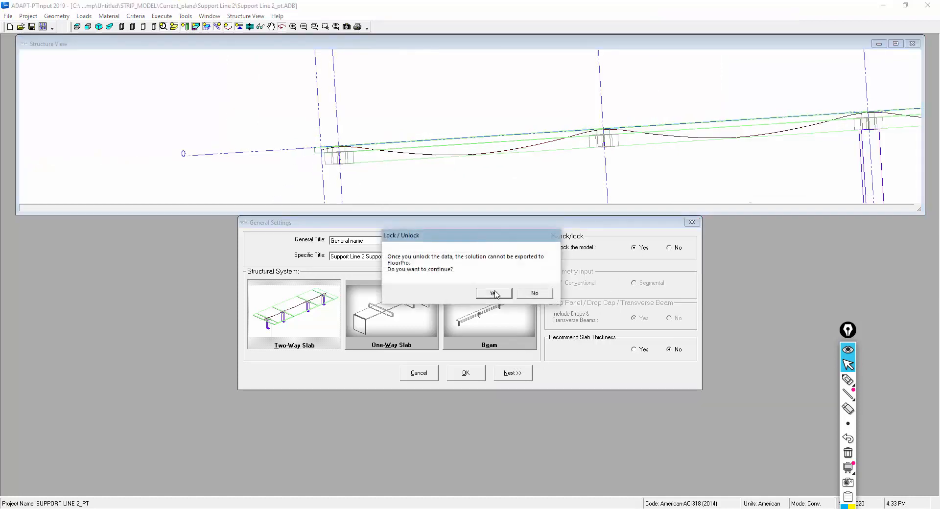
left_click(491, 294)
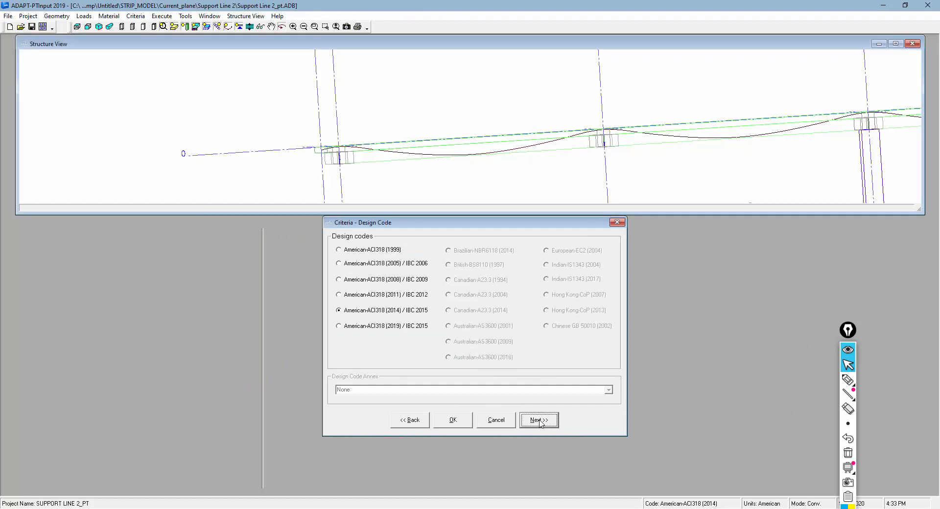
left_click(538, 419)
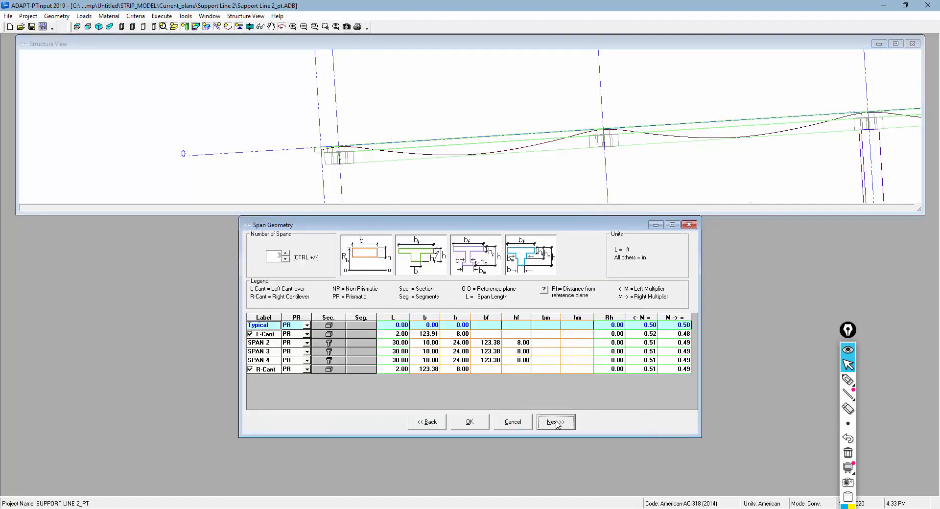
left_click(554, 422)
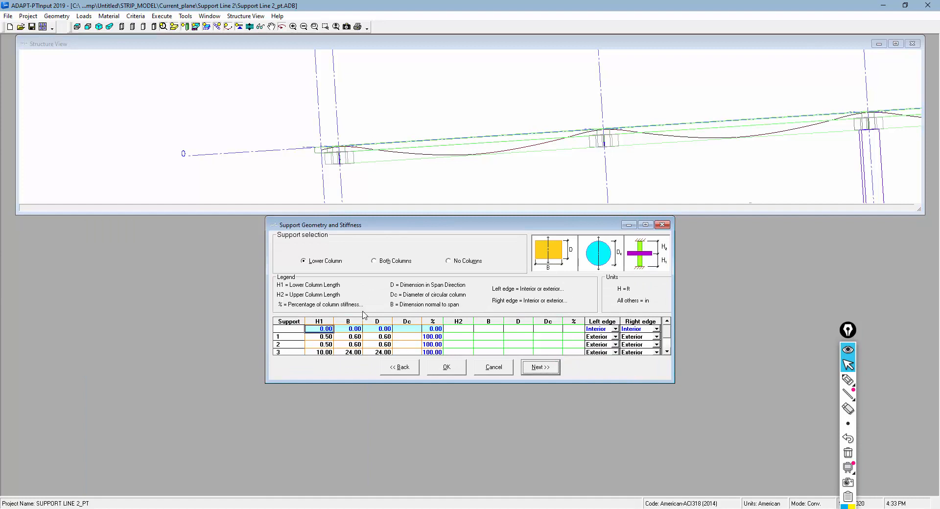
Zero the column height and dimensions of supports 1 and 2, then close ADAPT-PT/RC.
left_click_drag(319, 226, 304, 143)
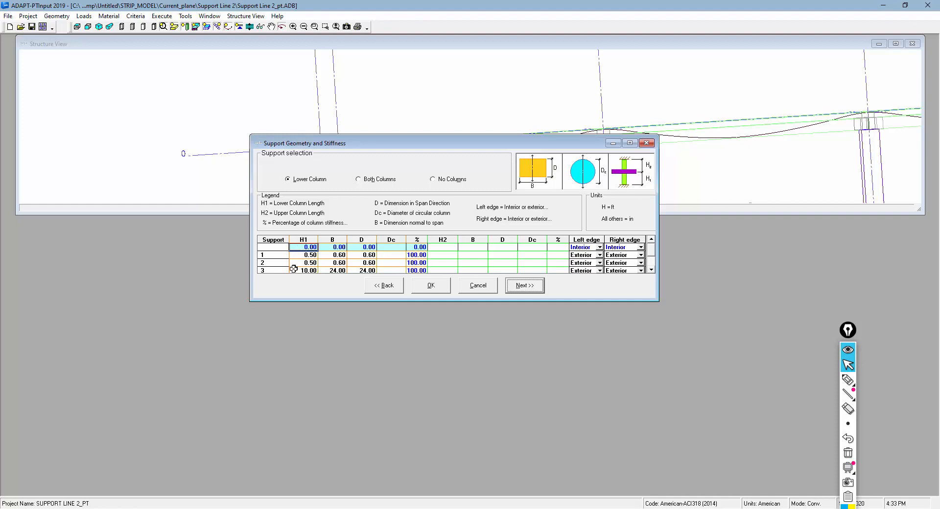
left_click(332, 255)
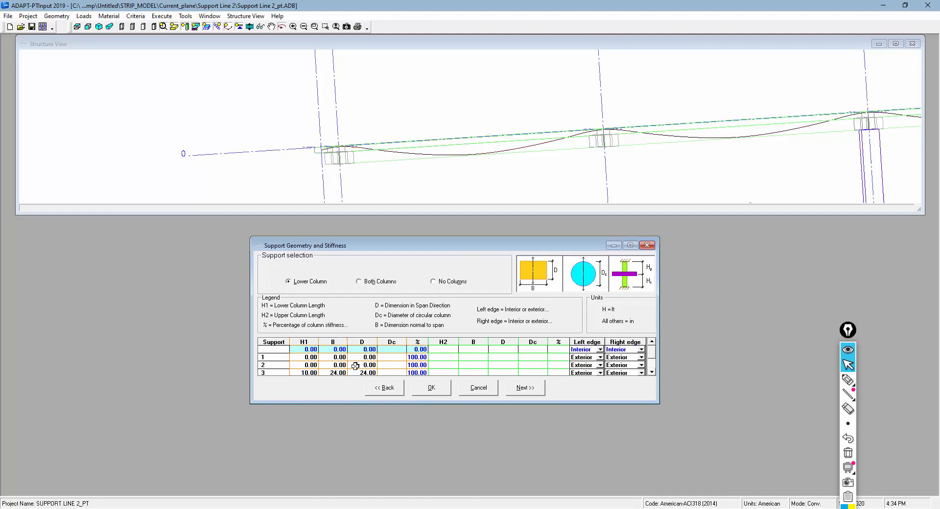
mouse_move(437, 167)
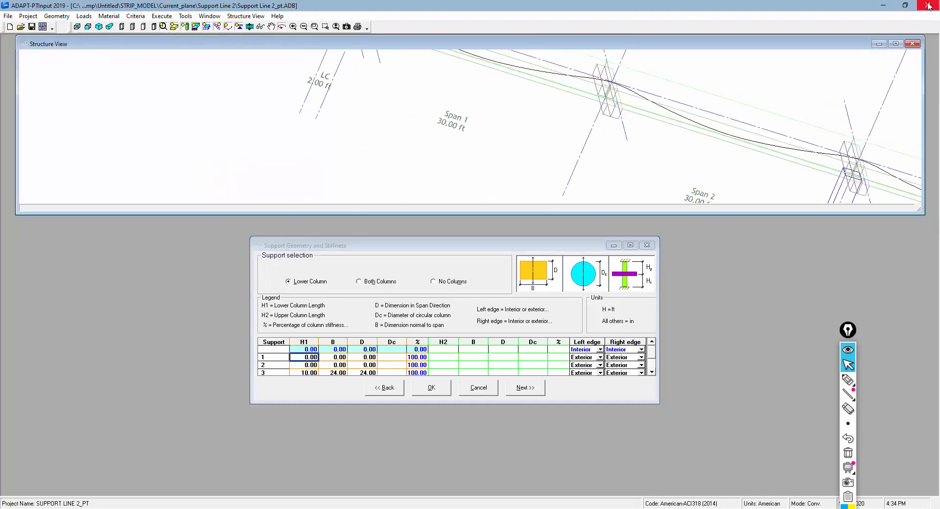
left_click(928, 5)
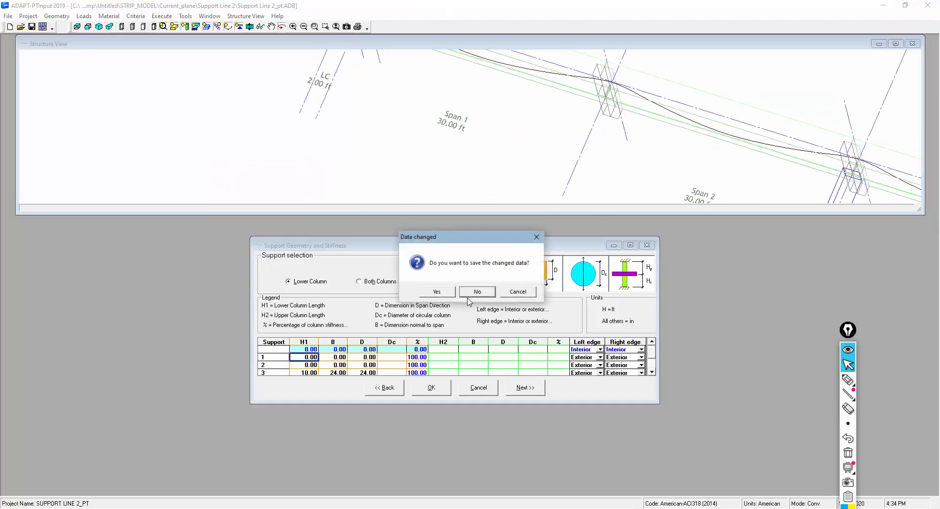
Discard the changed support data and orbit the strip model to another angle.
left_click(477, 291)
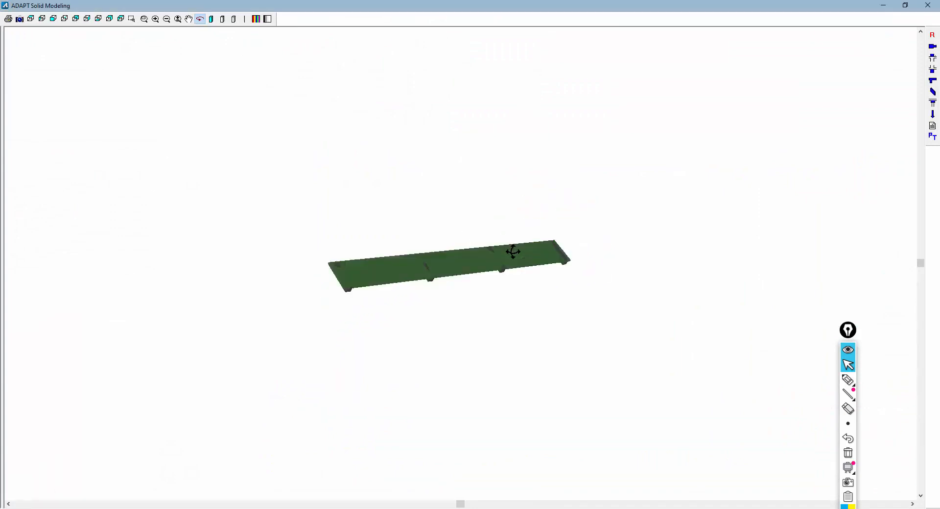
left_click_drag(512, 252, 514, 234)
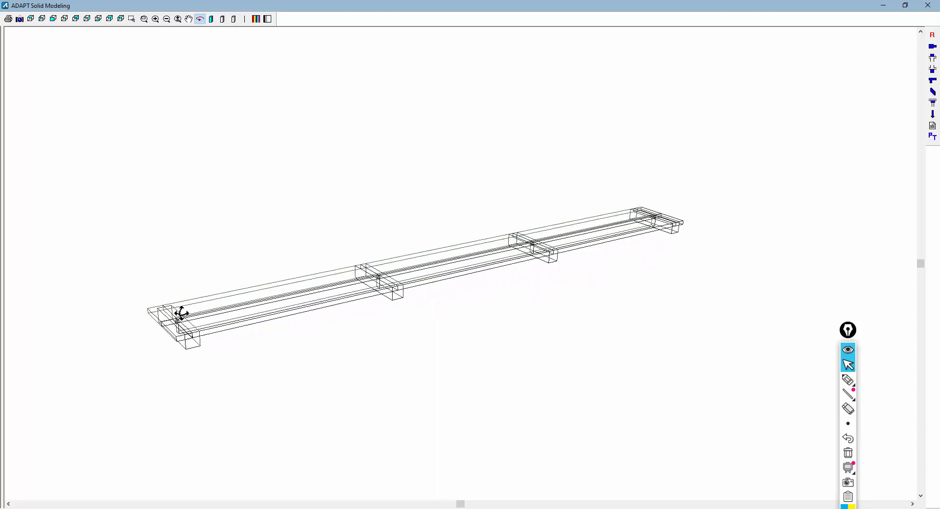
mouse_move(629, 209)
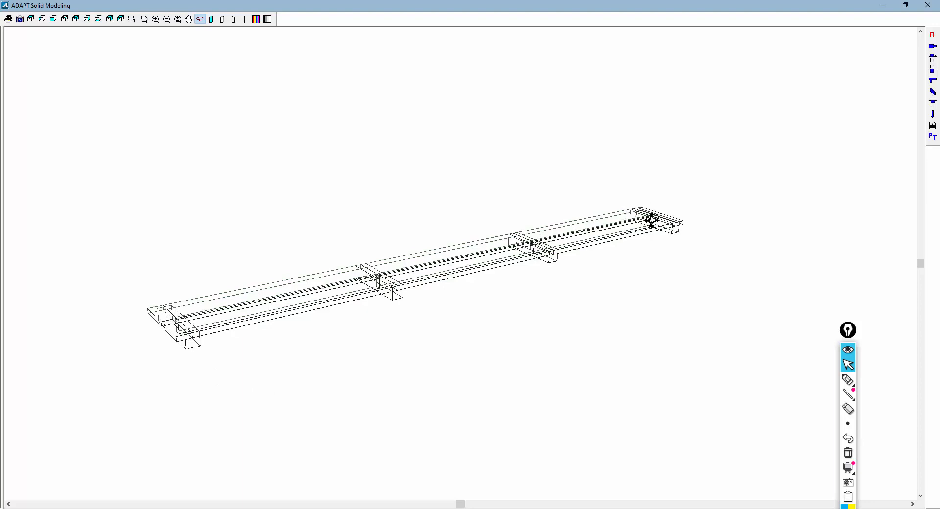
mouse_move(633, 267)
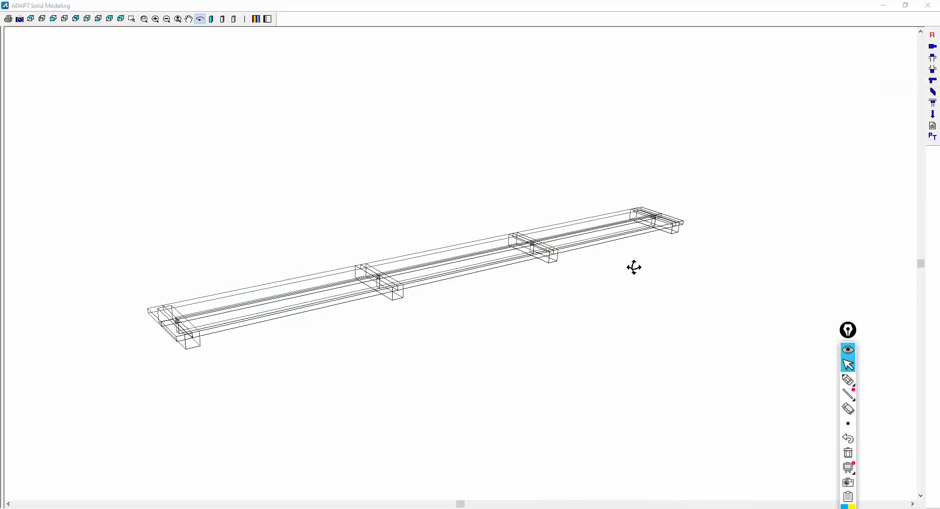
mouse_move(932, 71)
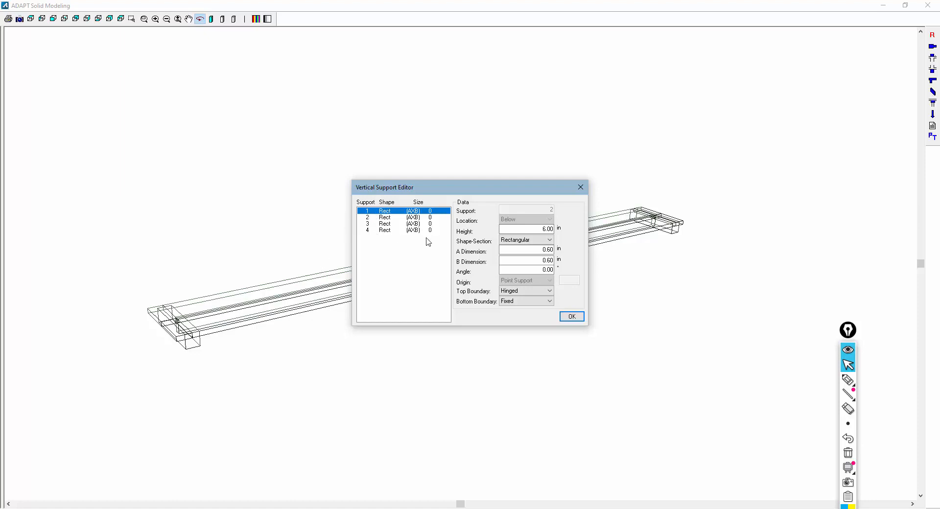
mouse_move(366, 219)
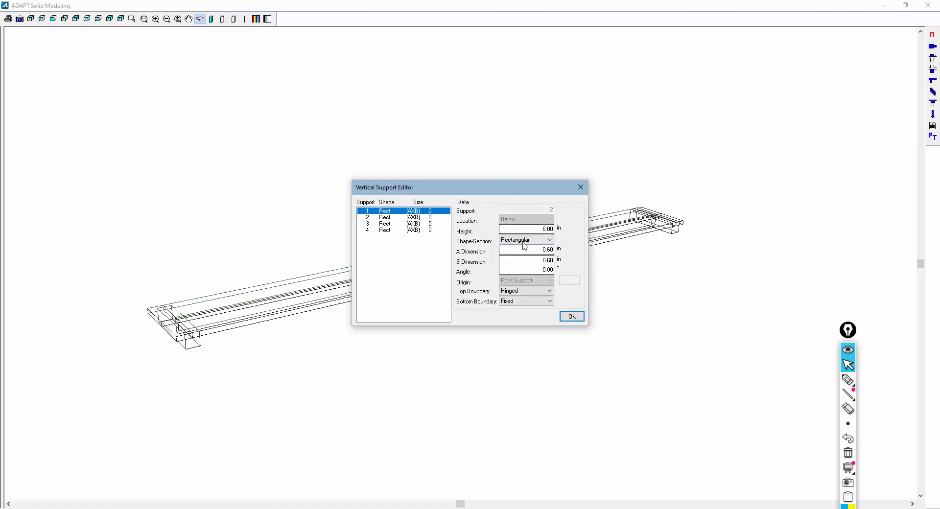
mouse_move(898, 348)
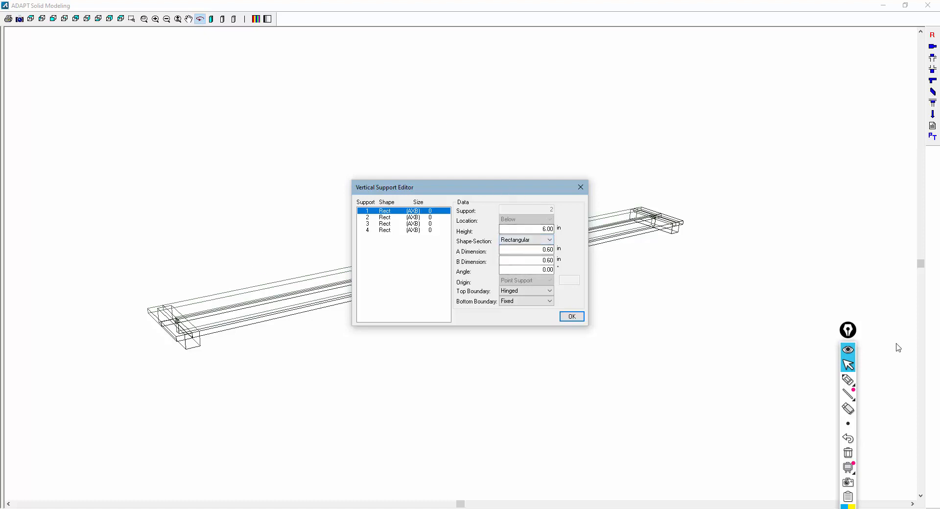
mouse_move(523, 363)
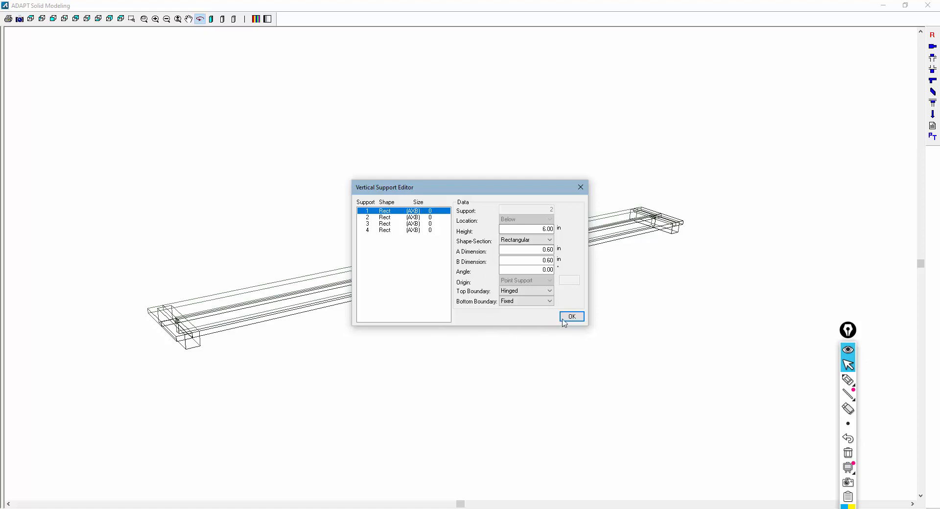
mouse_move(580, 187)
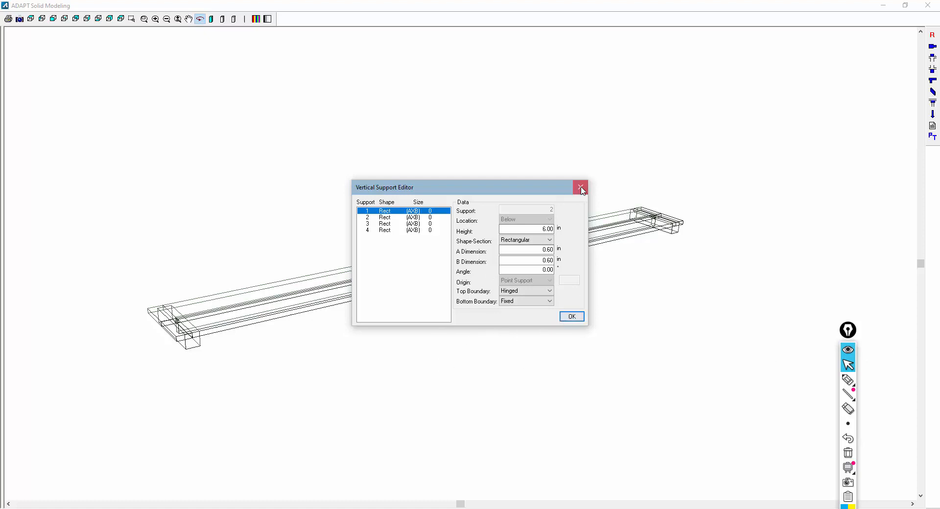
Close the Vertical Support Editor after reviewing the four rectangular supports.
left_click(579, 187)
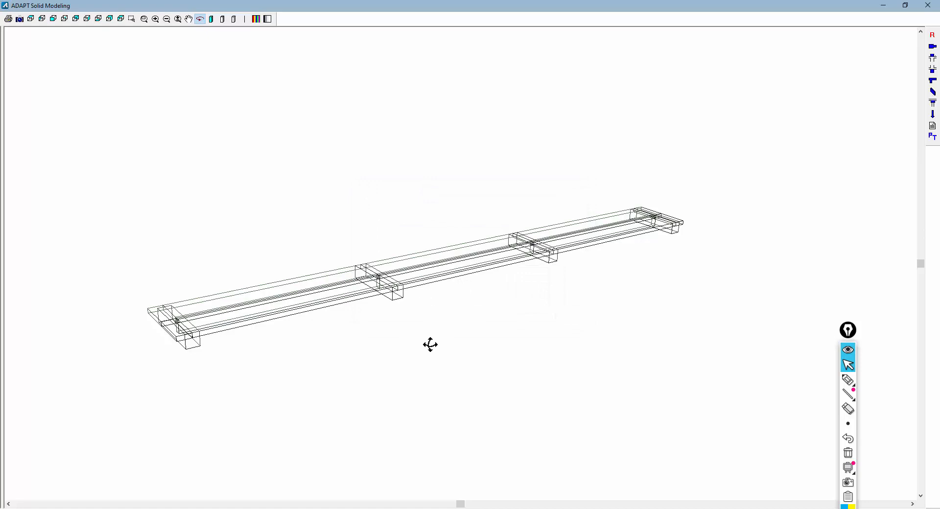